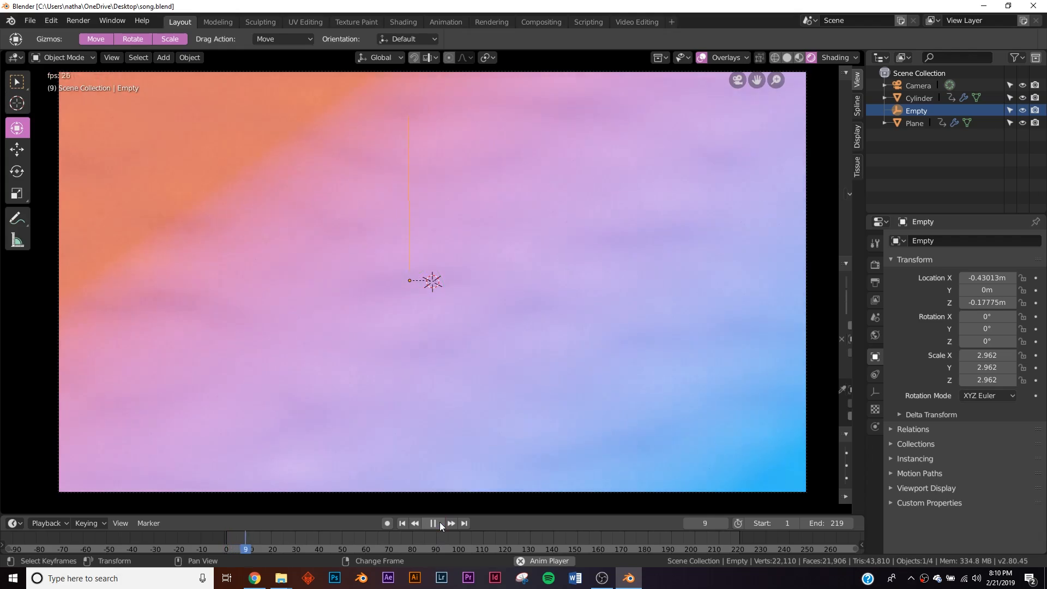
Switch the render engine to Eevee and enable ambient occlusion and screen space reflections.
click(431, 523)
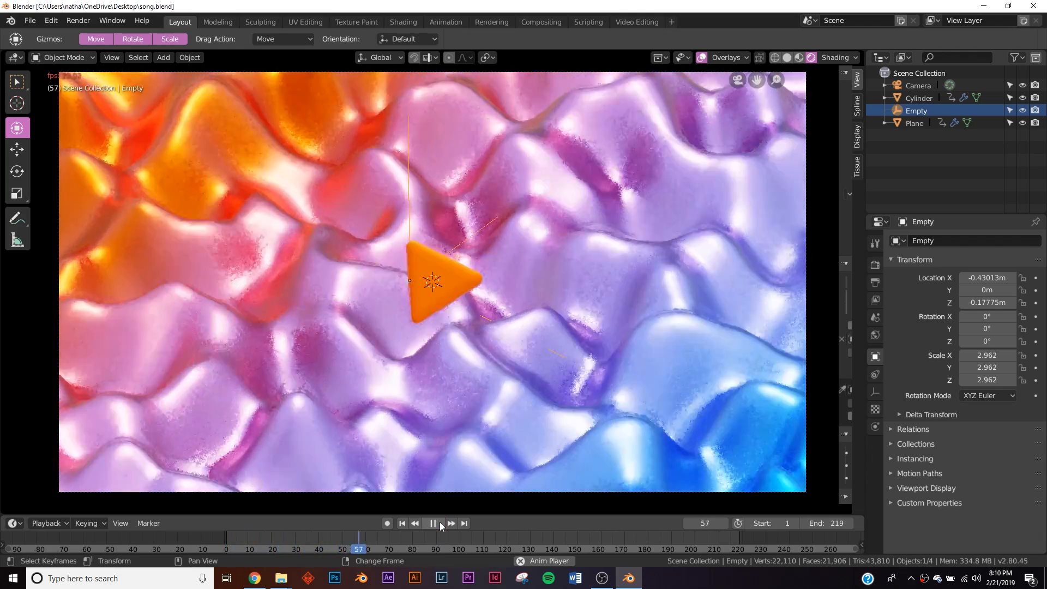
click(432, 522)
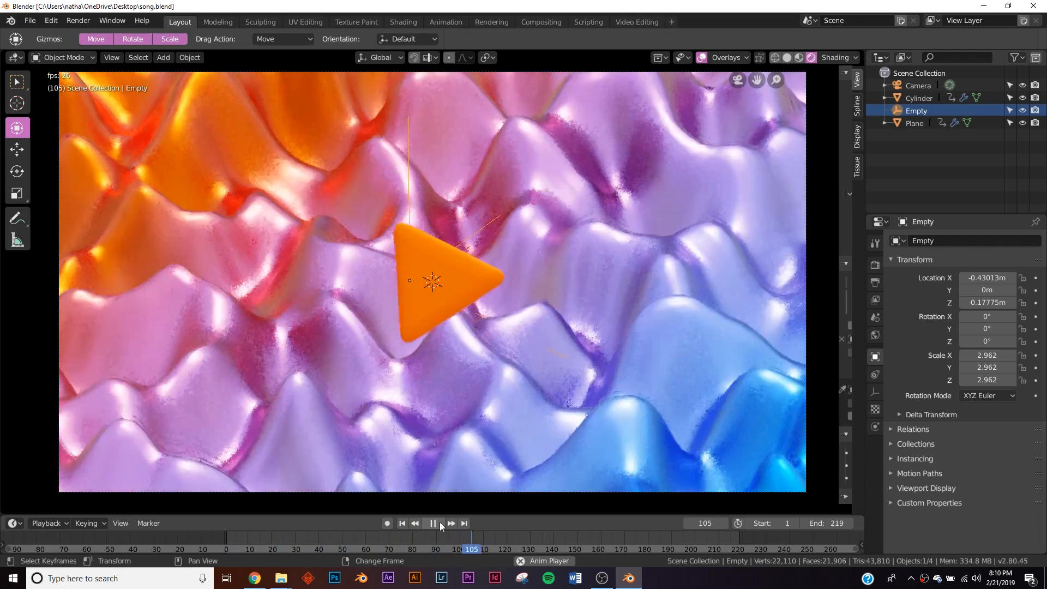
click(432, 527)
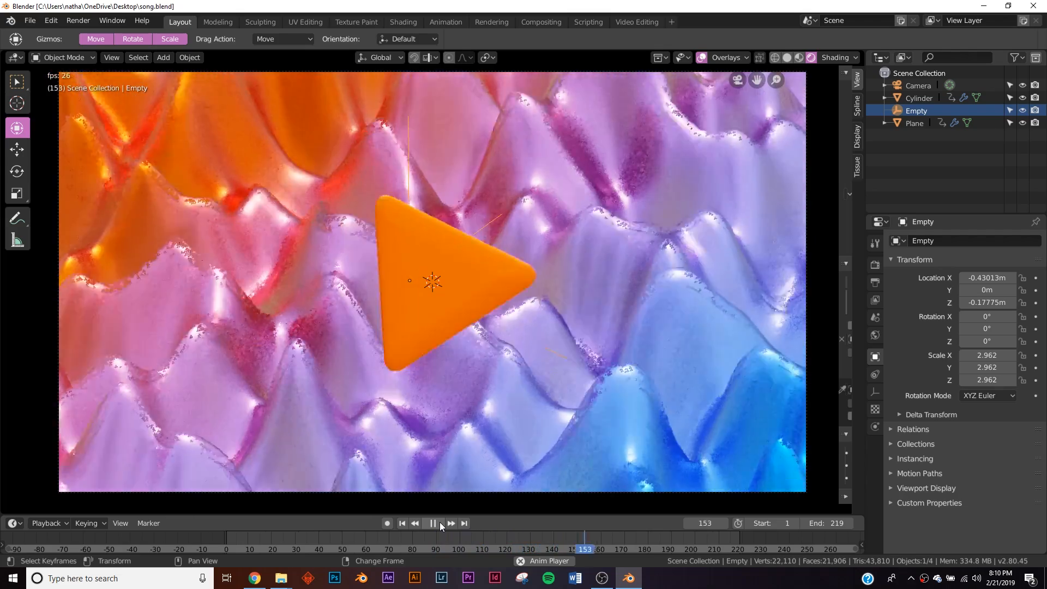
click(431, 522)
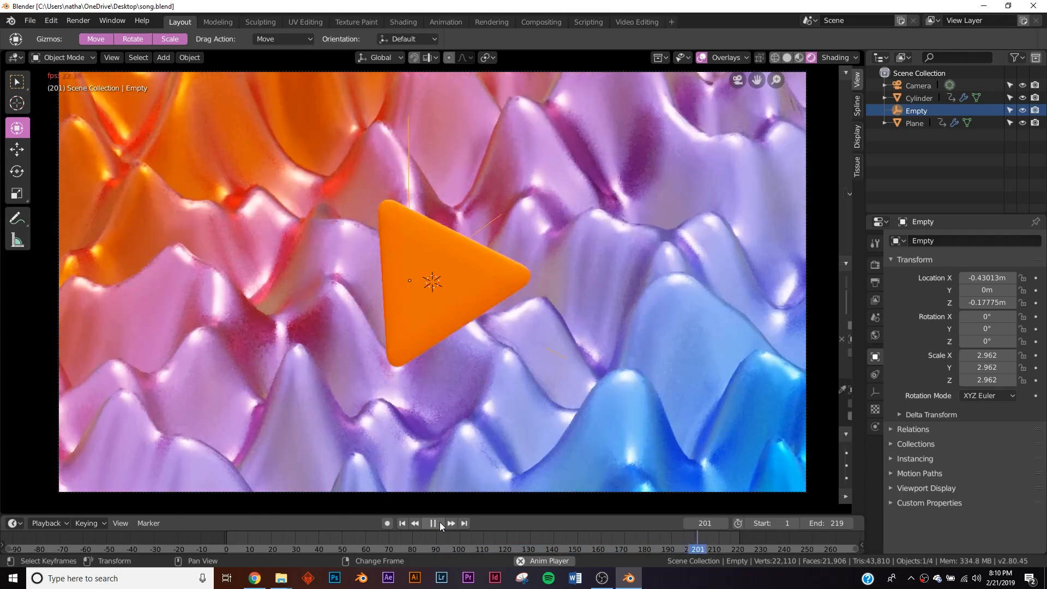
click(401, 523)
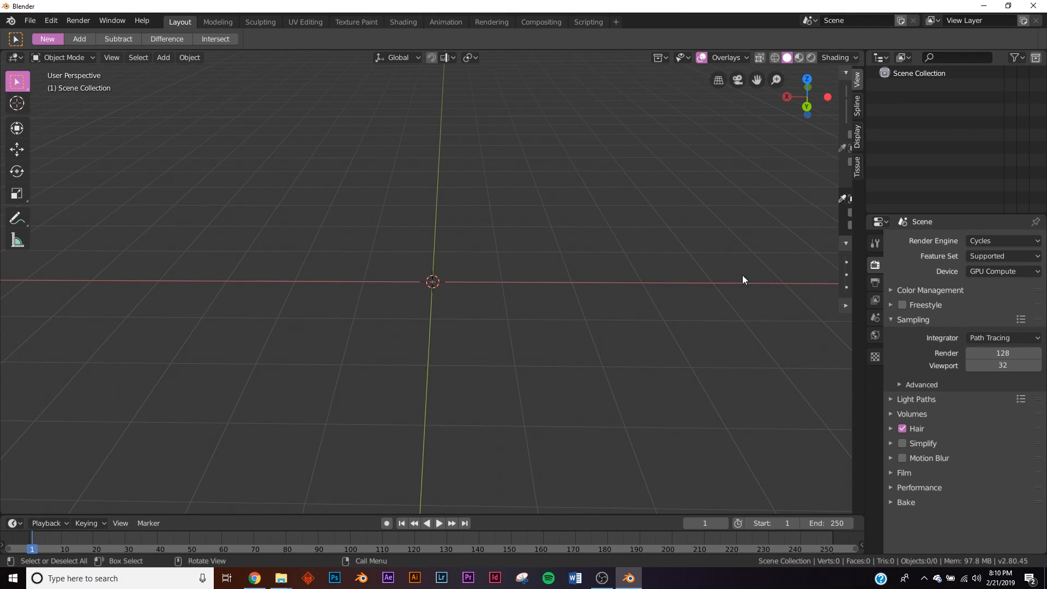
click(1001, 241)
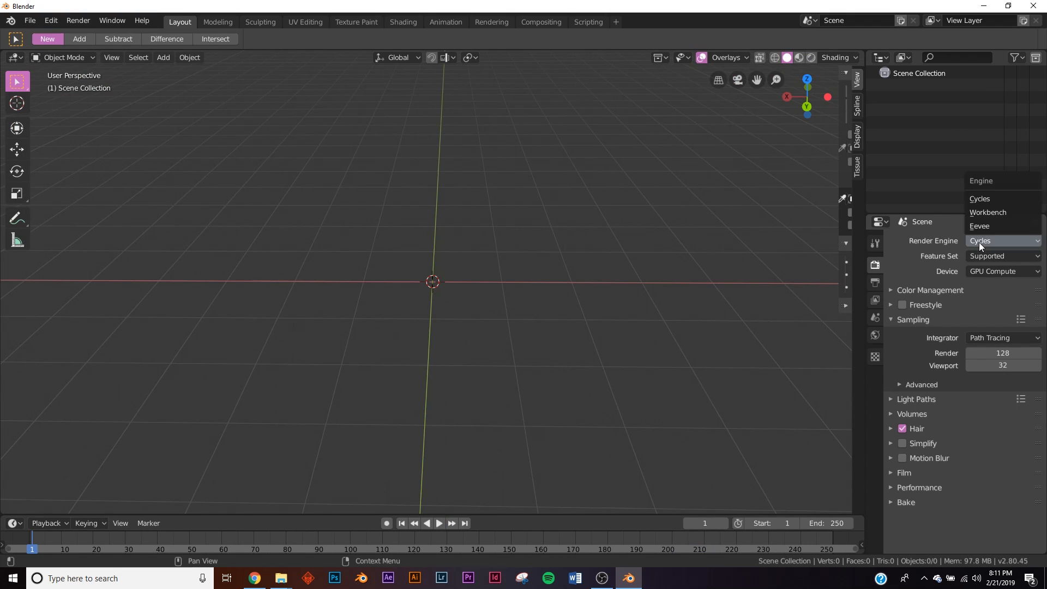
click(979, 226)
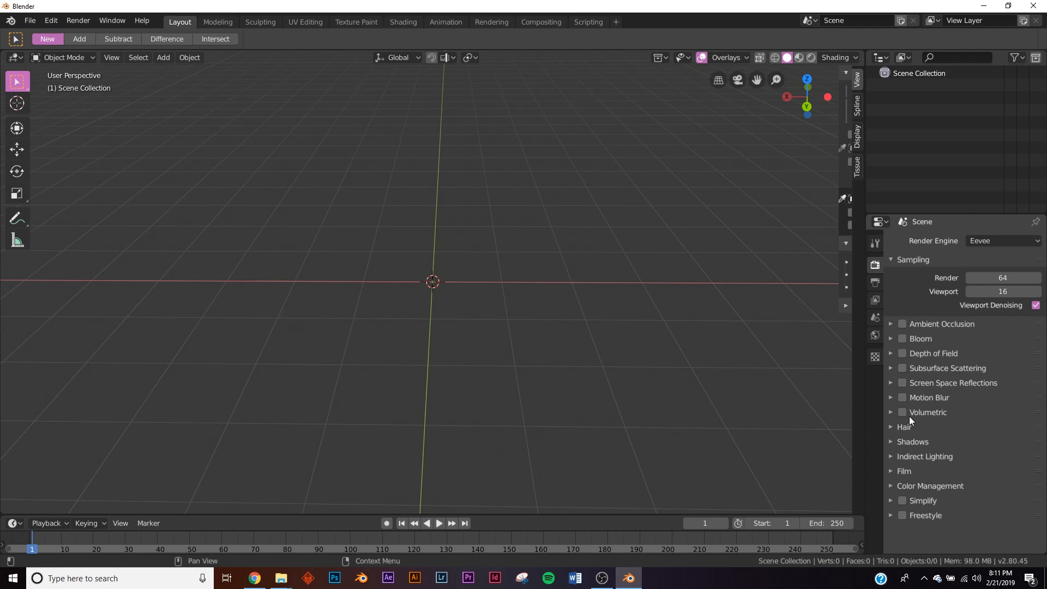
click(901, 324)
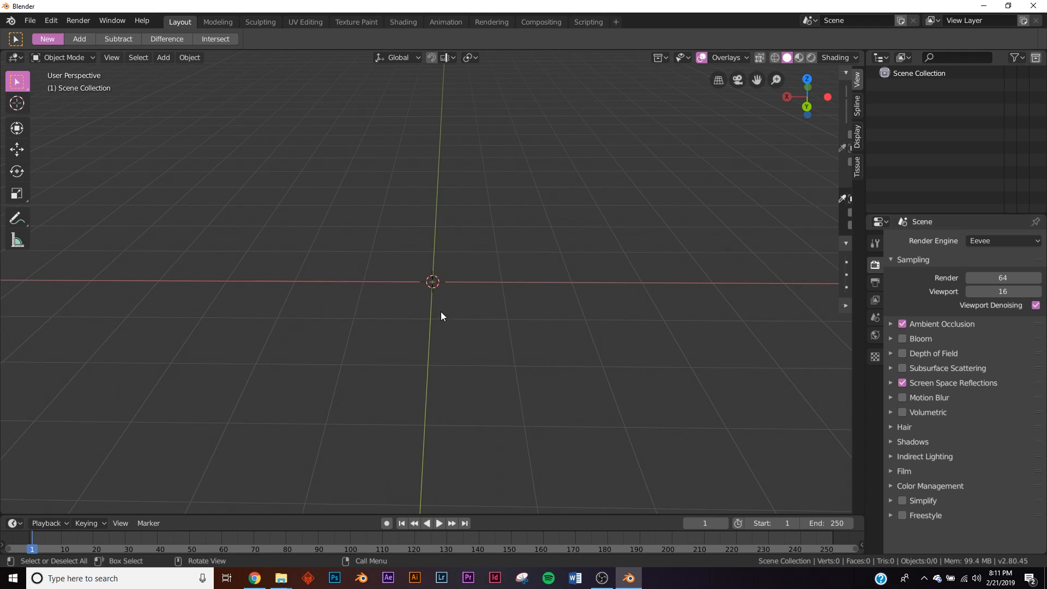
Add a plane, scale it up eightfold, and subdivide it into roughly ten thousand vertices.
click(163, 57)
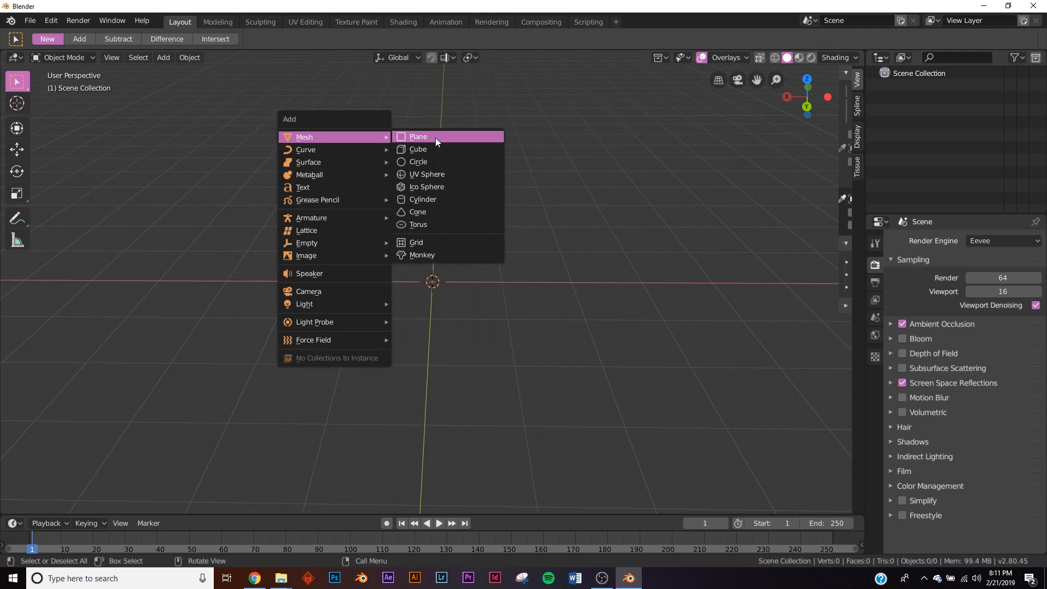
click(418, 136)
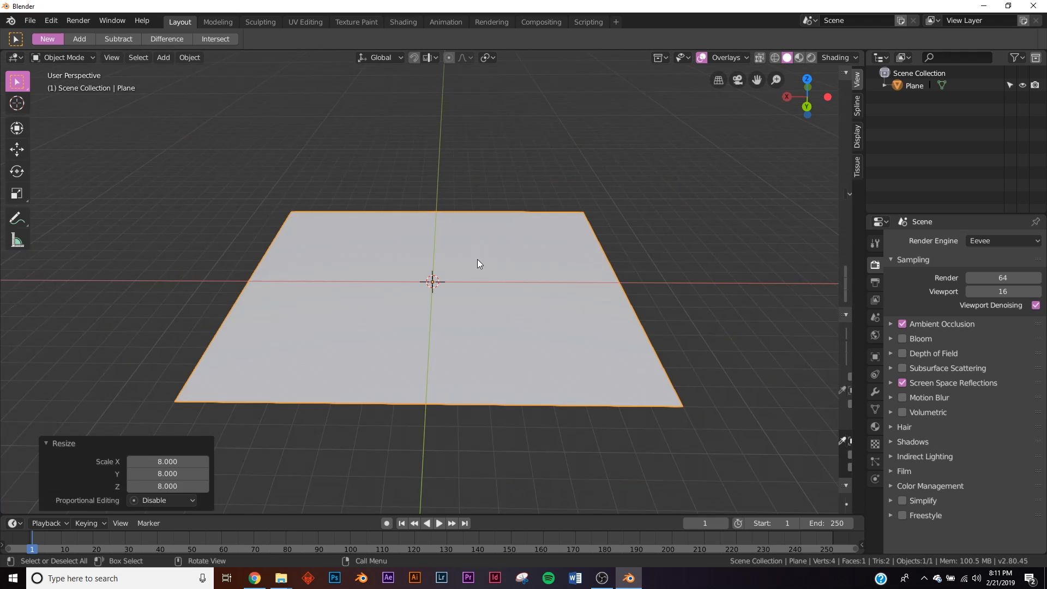
right_click(478, 263)
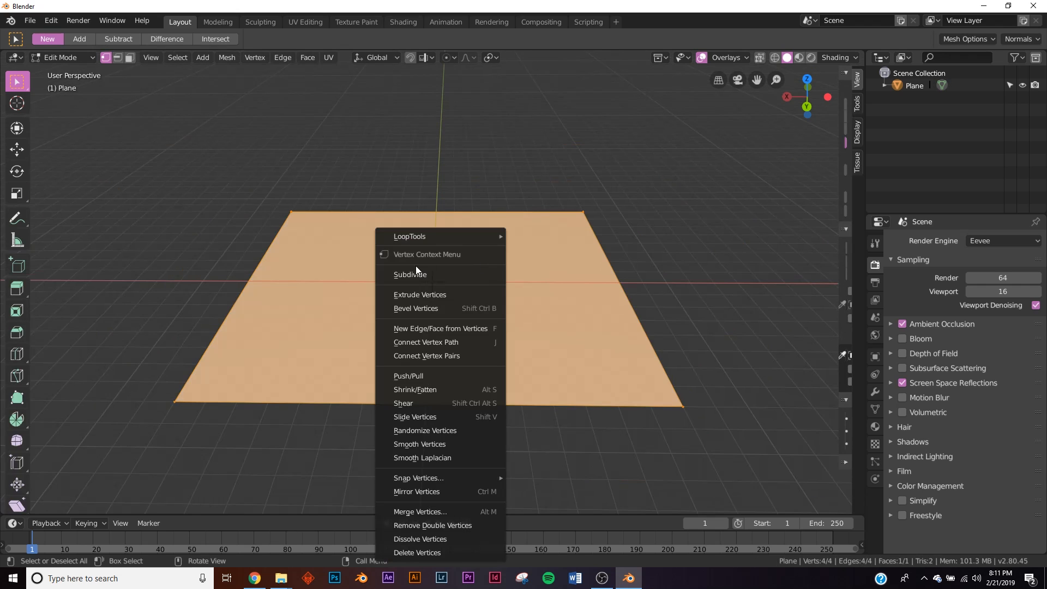
click(410, 274)
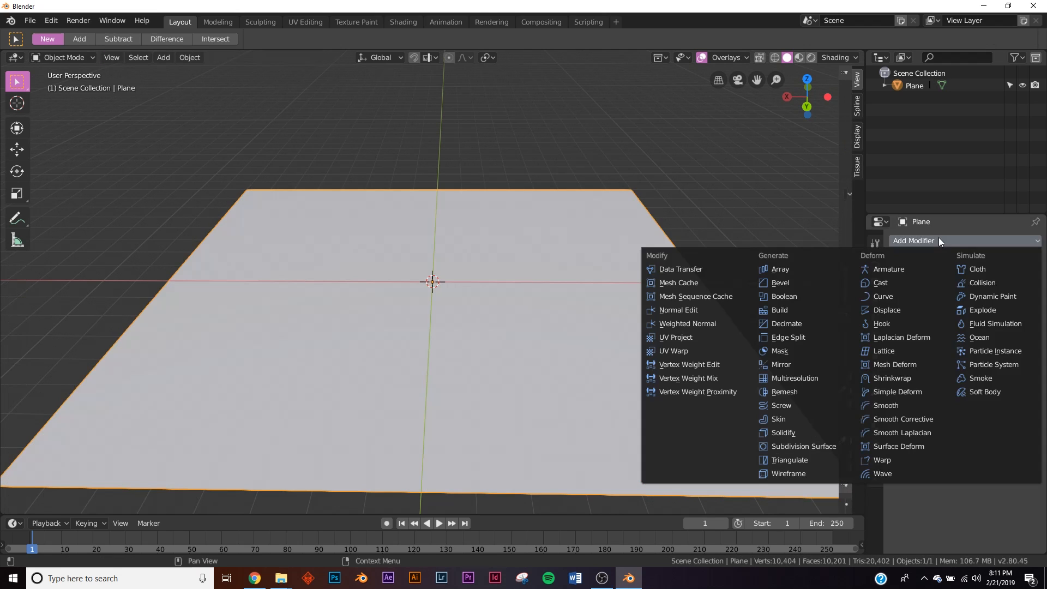
Add a Displace modifier with a Clouds texture of size 0.25, then shade the terrain smooth.
click(887, 309)
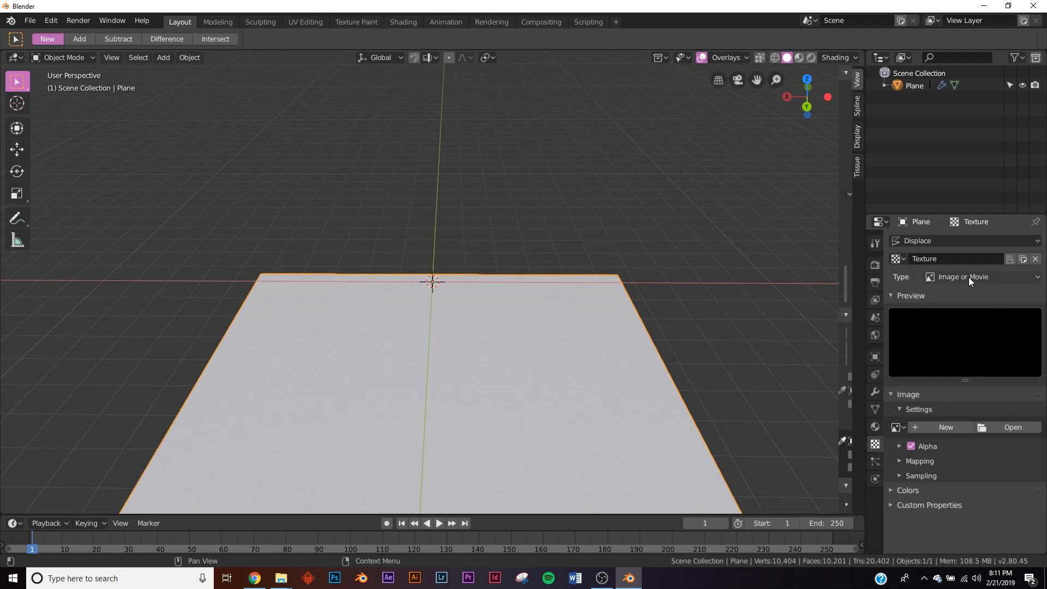
click(975, 276)
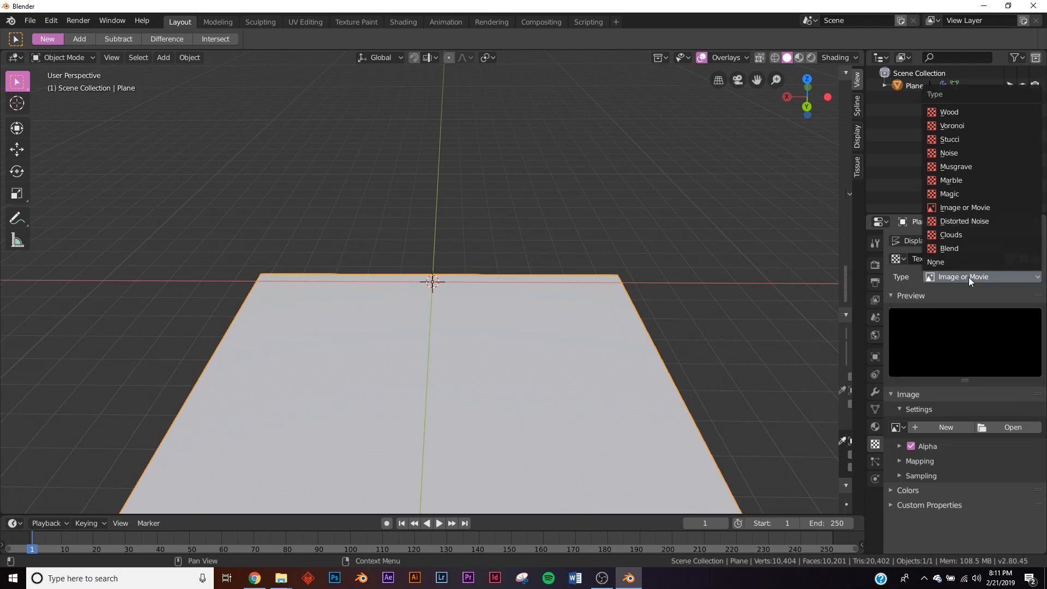
click(950, 235)
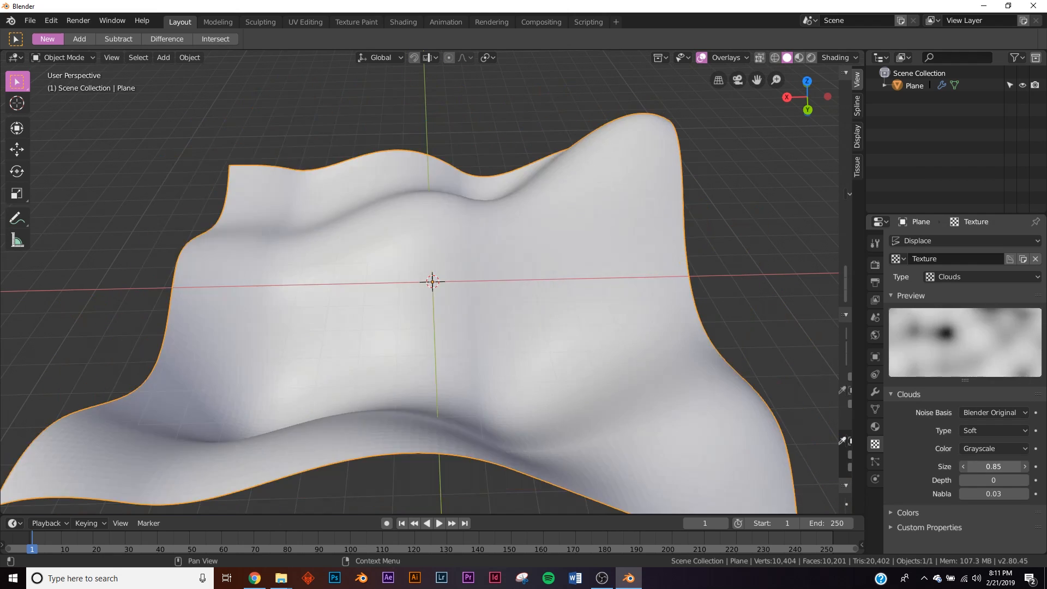
click(993, 466)
text(0.25)
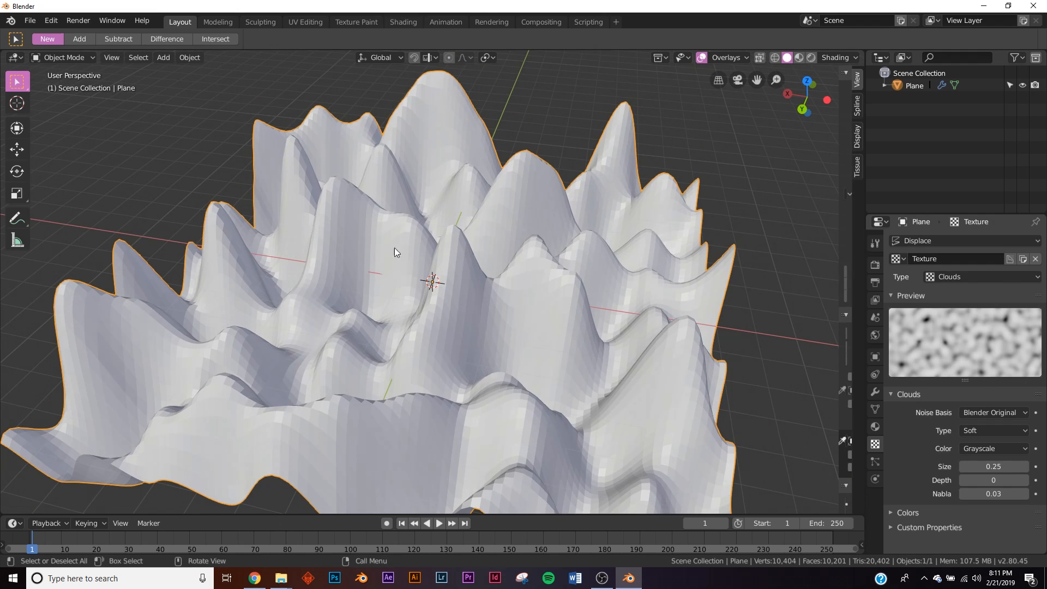
right_click(431, 281)
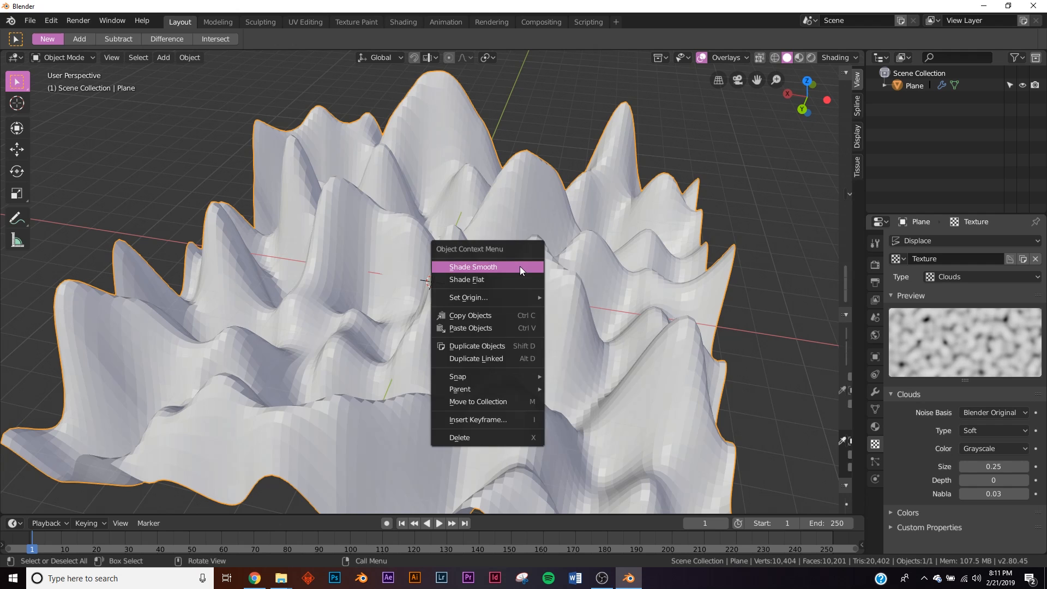
click(472, 267)
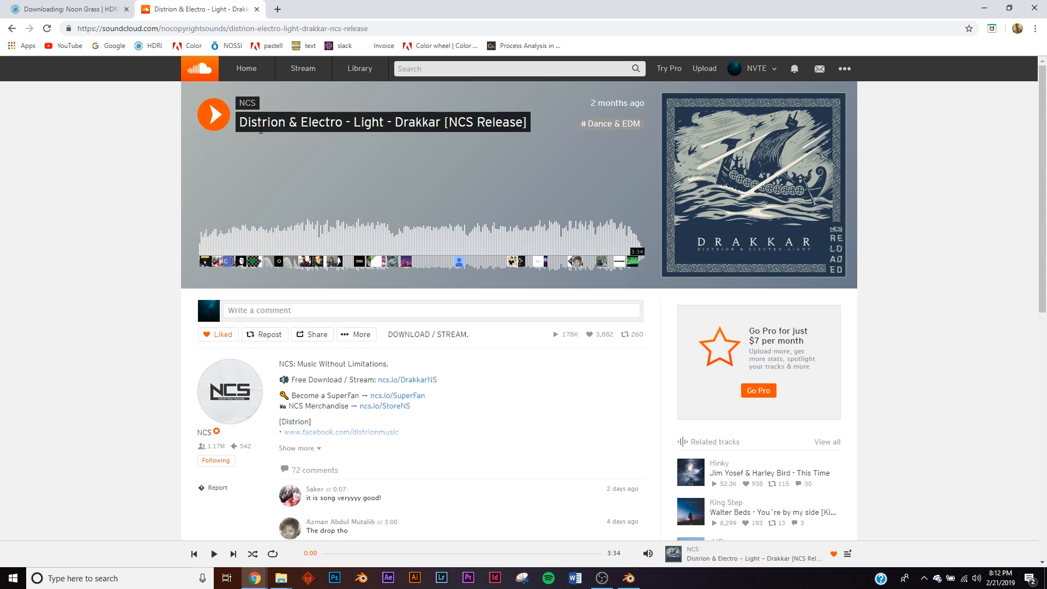
mouse_move(461, 305)
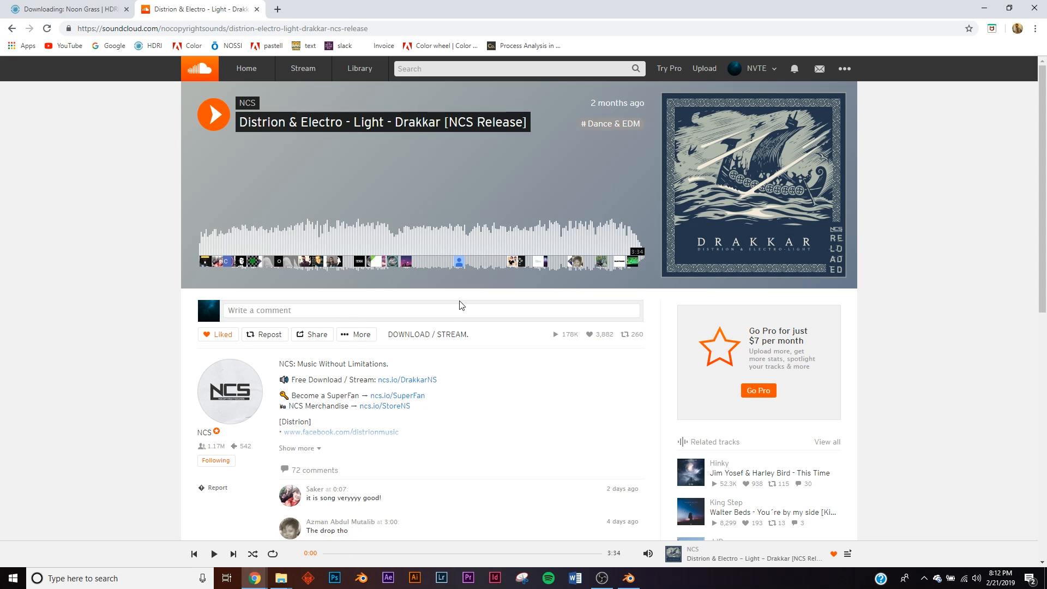
Open the Drakkar track's free download page on SoundCloud, then minimize Chrome.
click(395, 379)
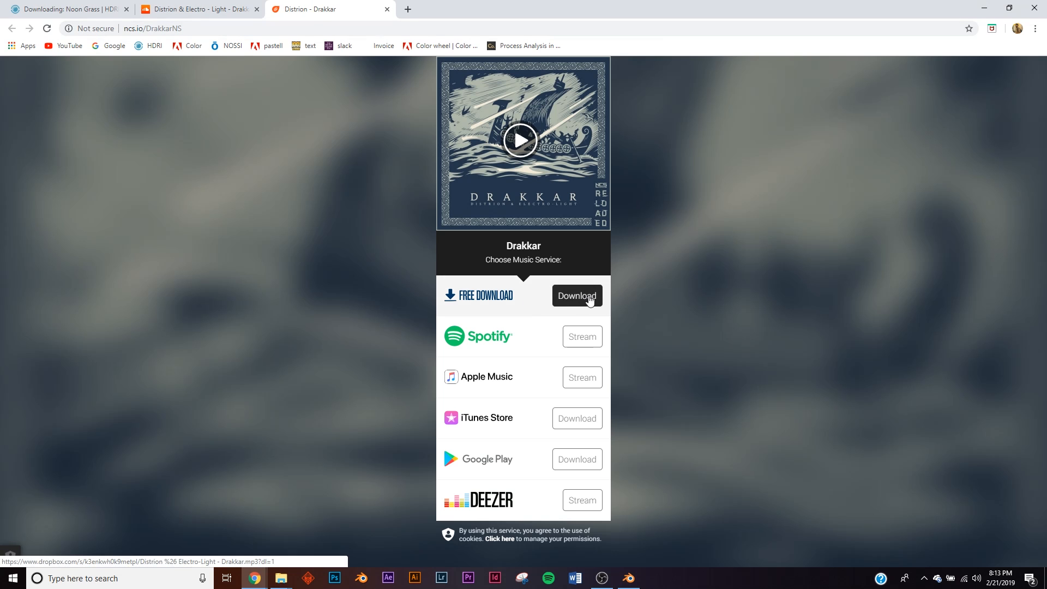
mouse_move(976, 9)
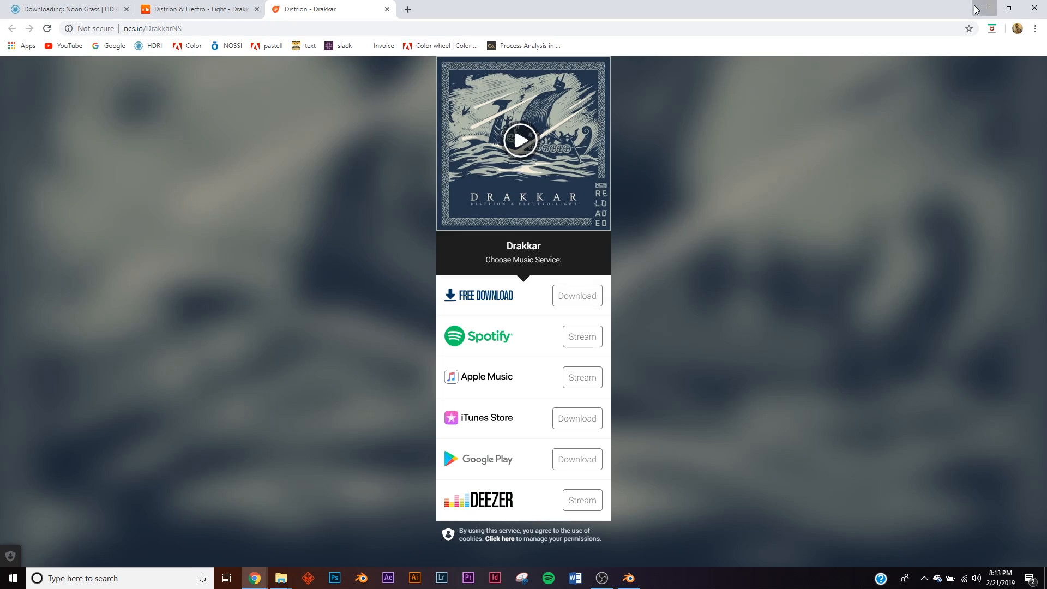
click(626, 578)
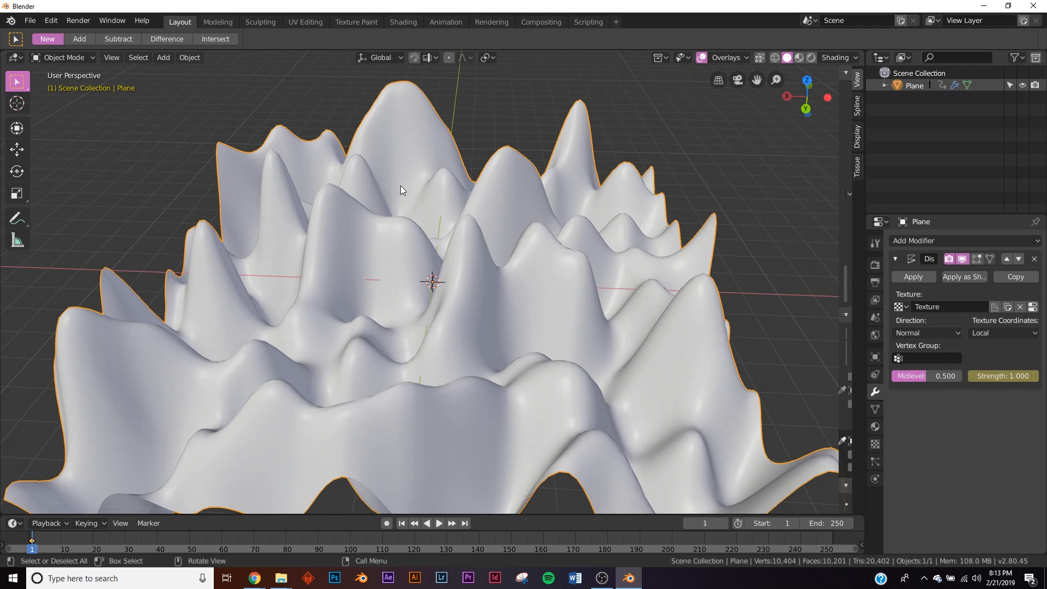
mouse_move(490, 22)
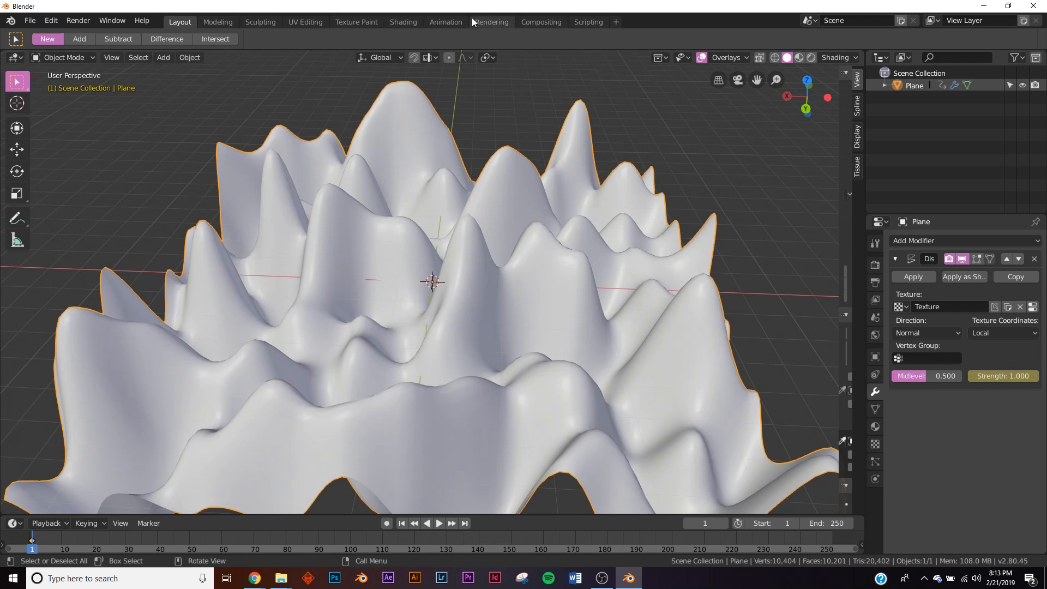
mouse_move(445, 22)
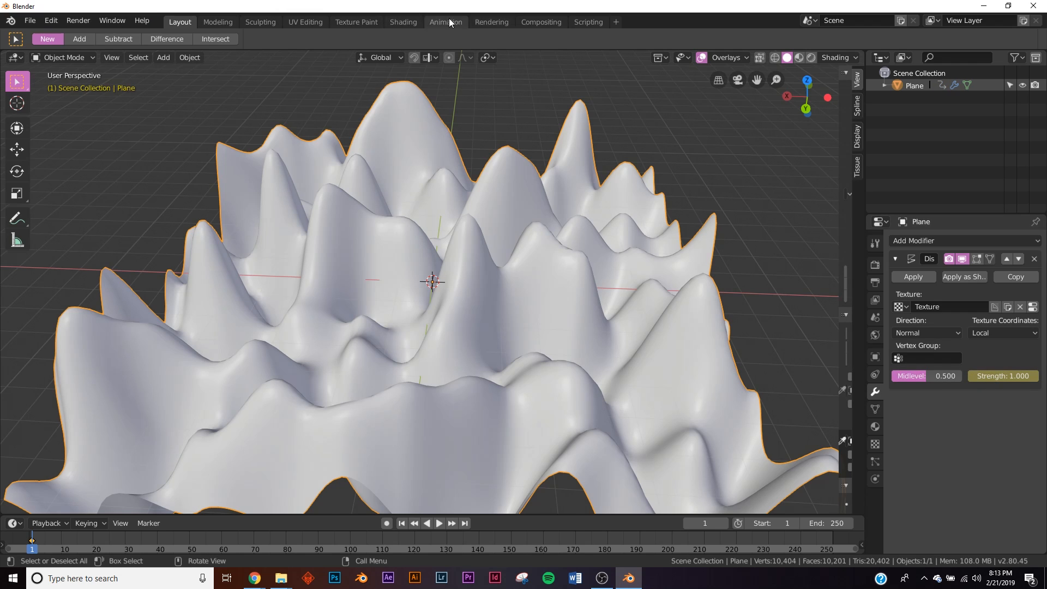
Show the Strength curve in the Animation workspace's Graph Editor and start Bake Sound to F-Curves.
click(445, 21)
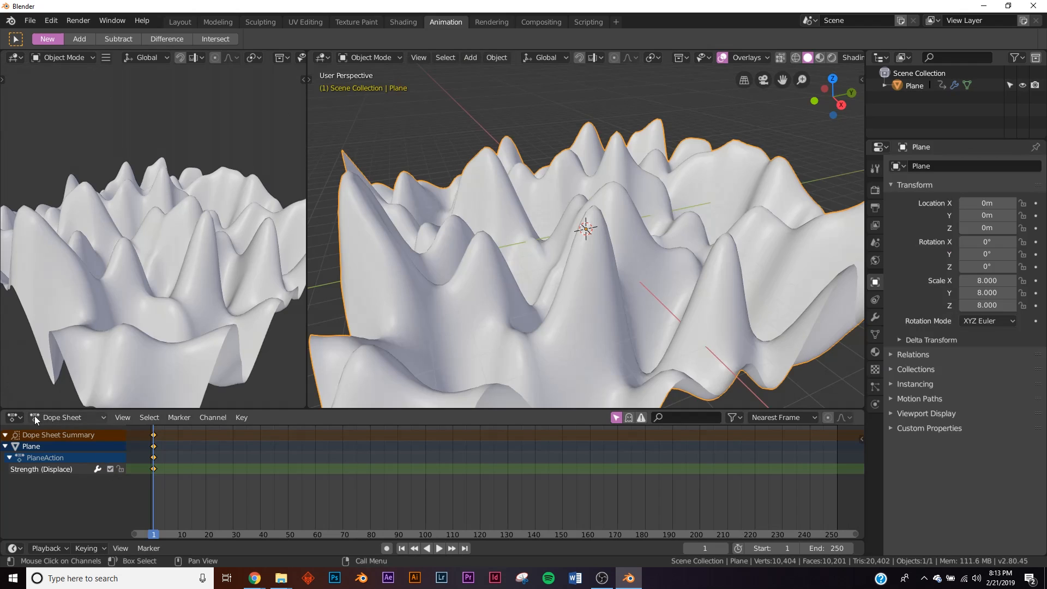
click(12, 416)
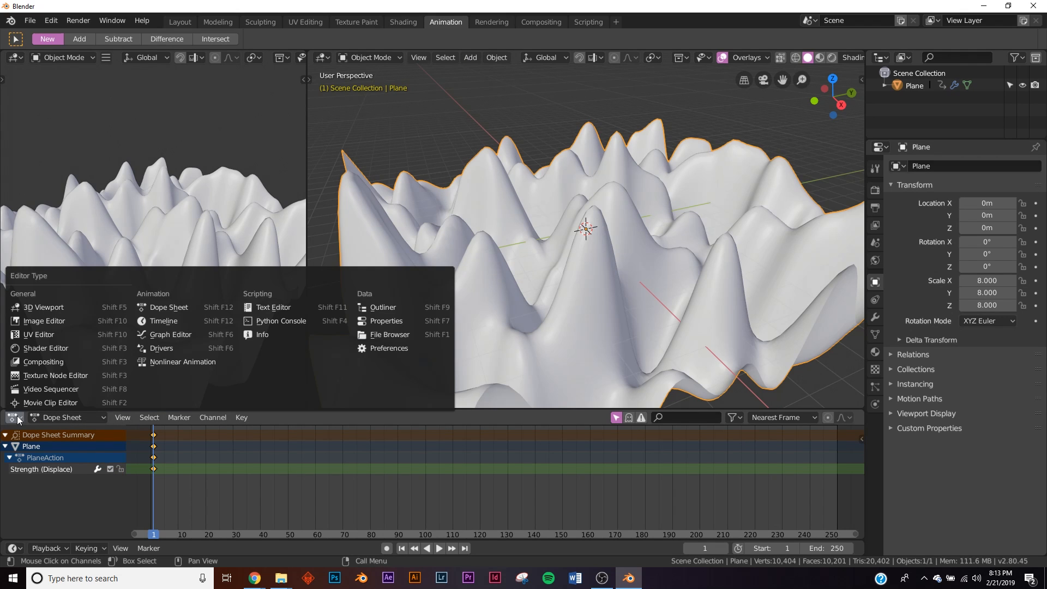
click(171, 333)
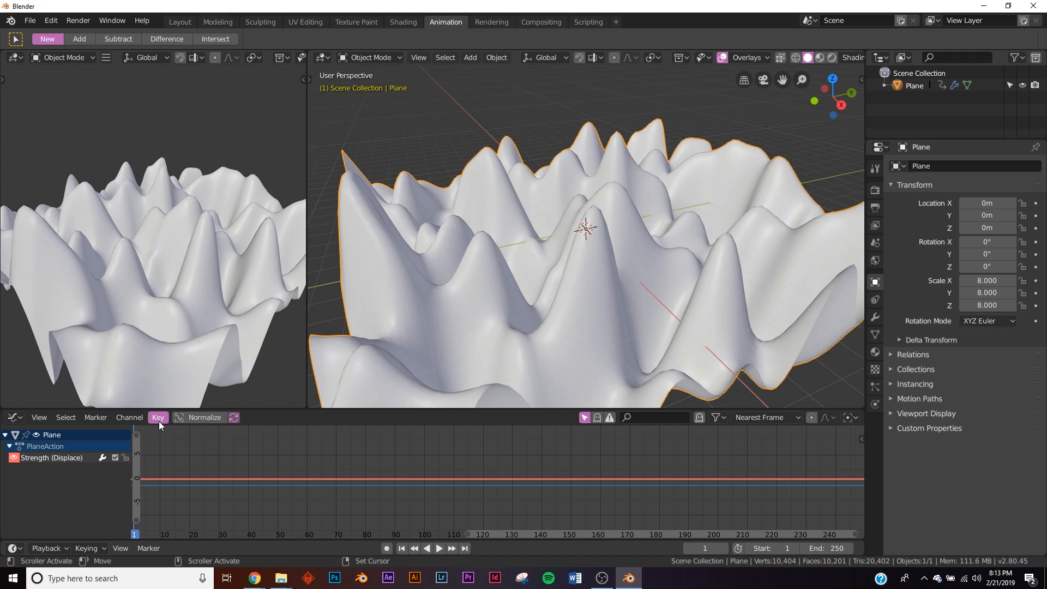
click(158, 416)
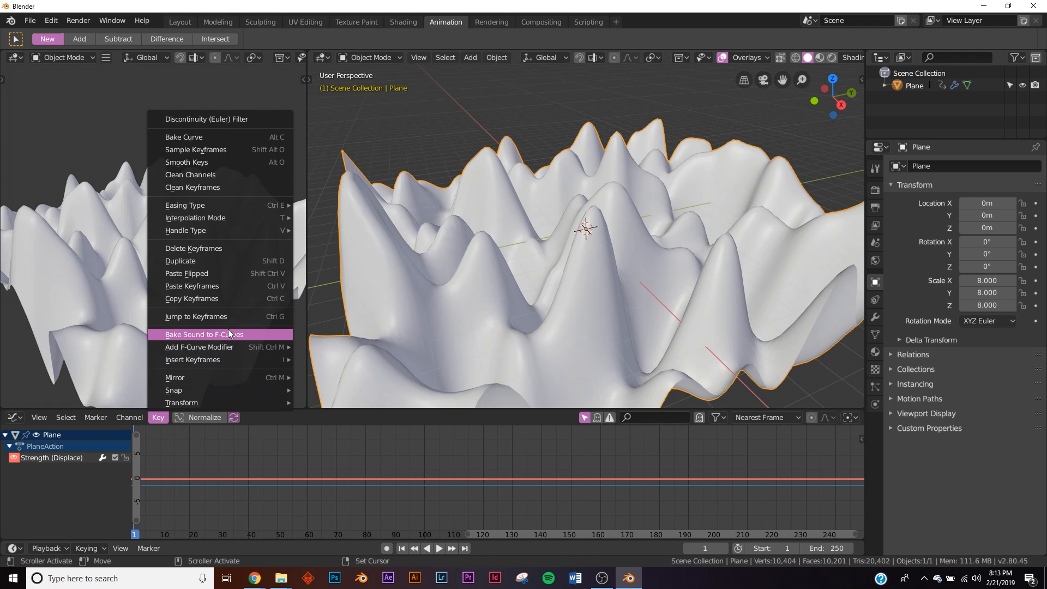
click(203, 334)
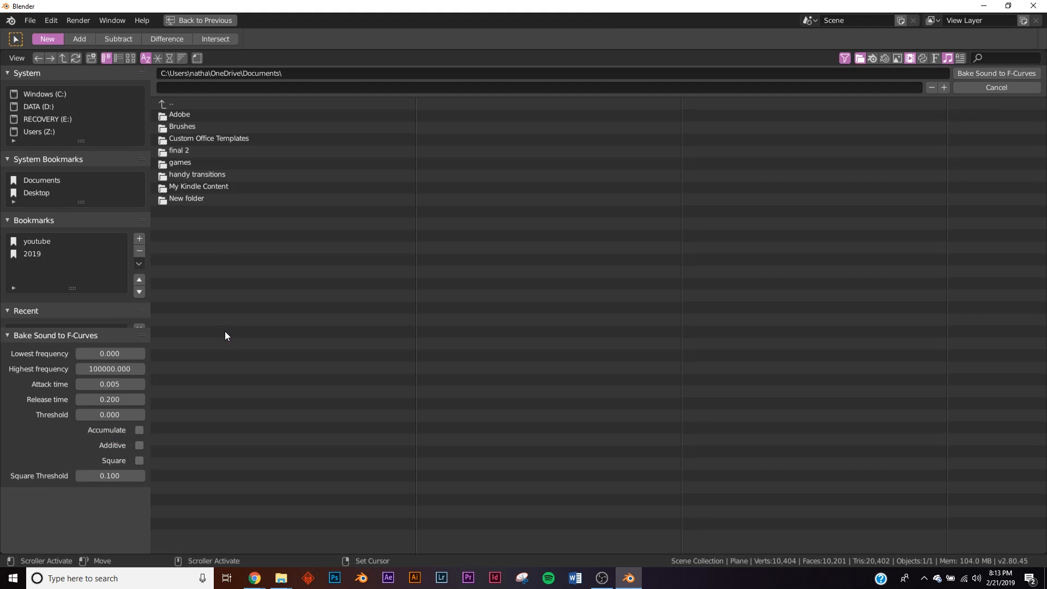
Bake the Drakkar song onto the strength curve, preview playback, and rewind to frame 1.
click(995, 73)
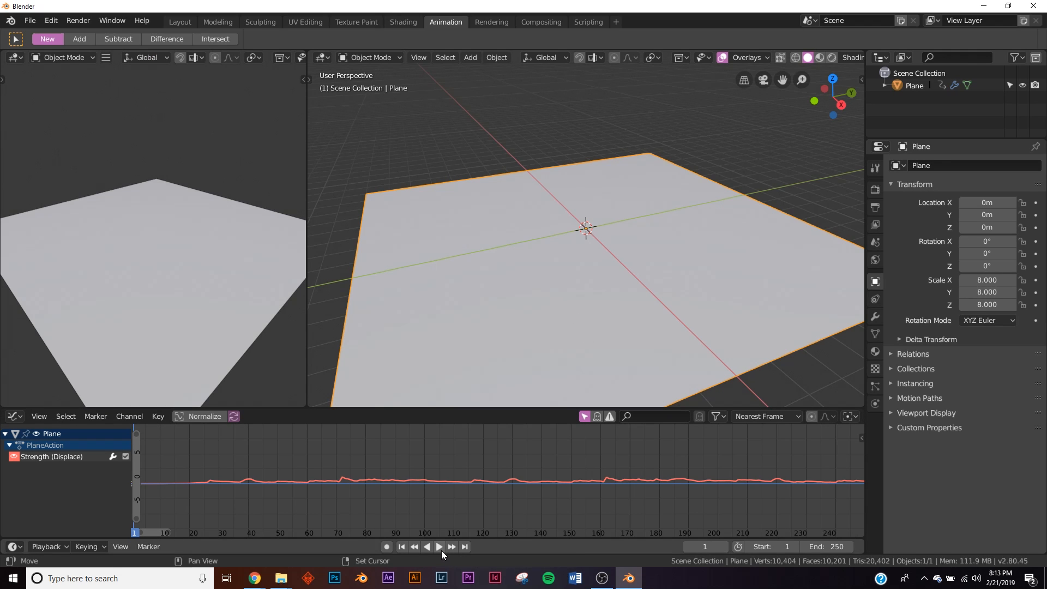
click(438, 546)
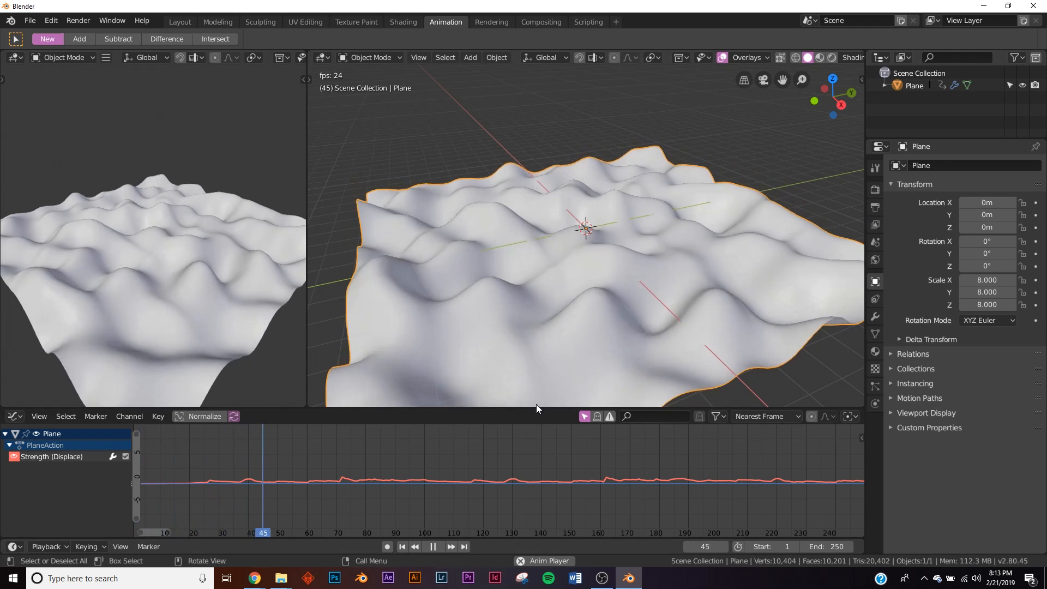
click(437, 546)
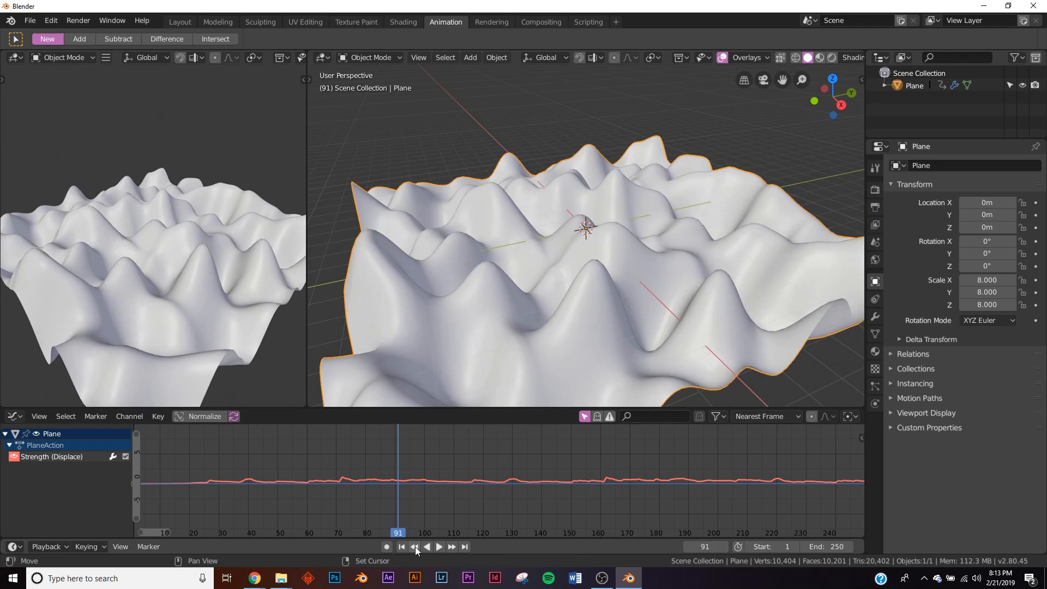
click(401, 546)
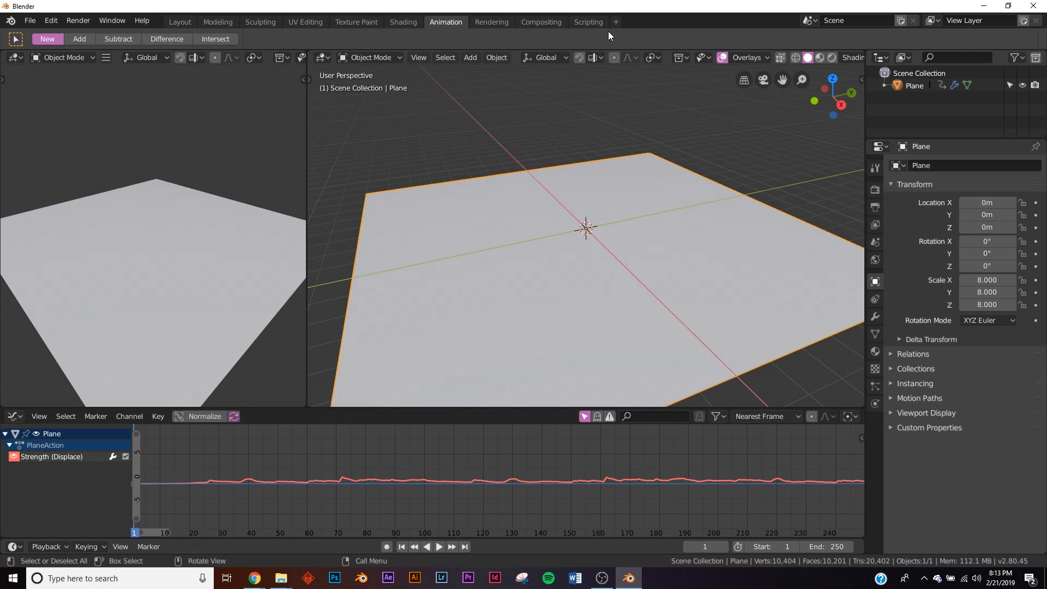
mouse_move(588, 21)
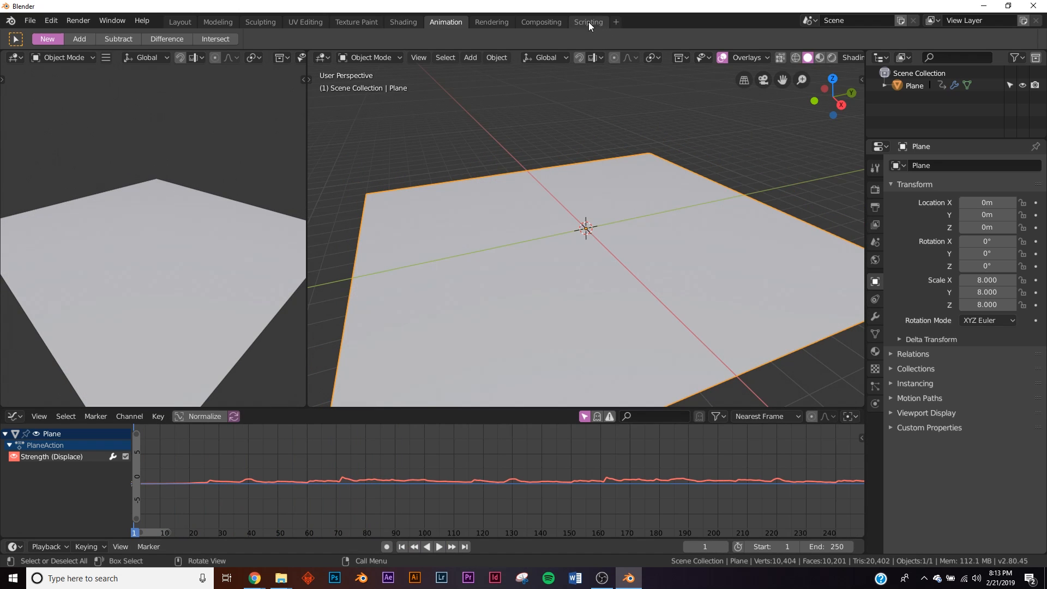
Add a Video Editing workspace and insert the Drakkar mp3 as a sound strip.
click(615, 22)
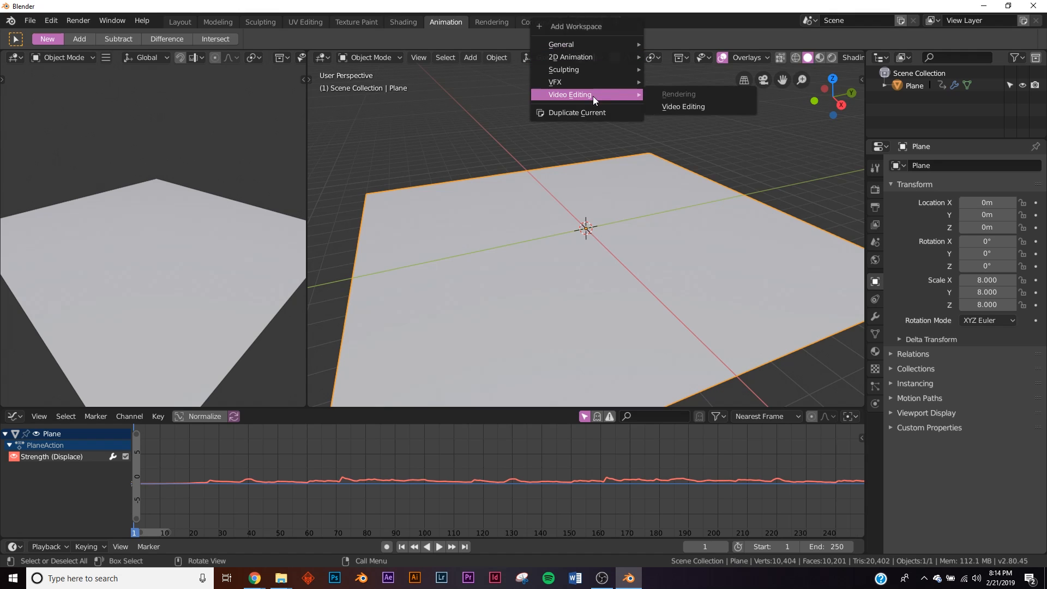
click(682, 106)
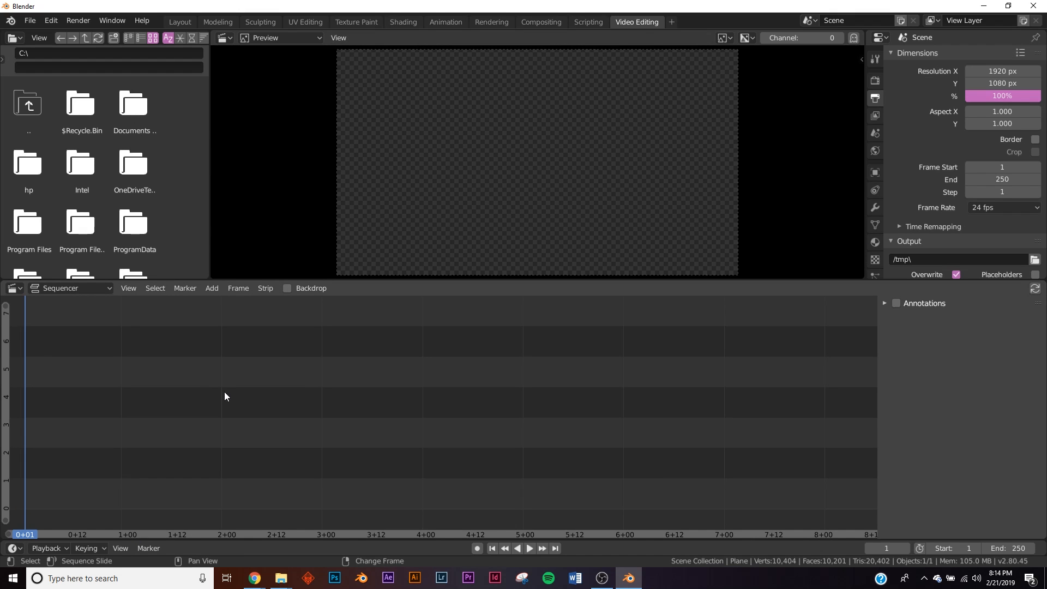
click(238, 288)
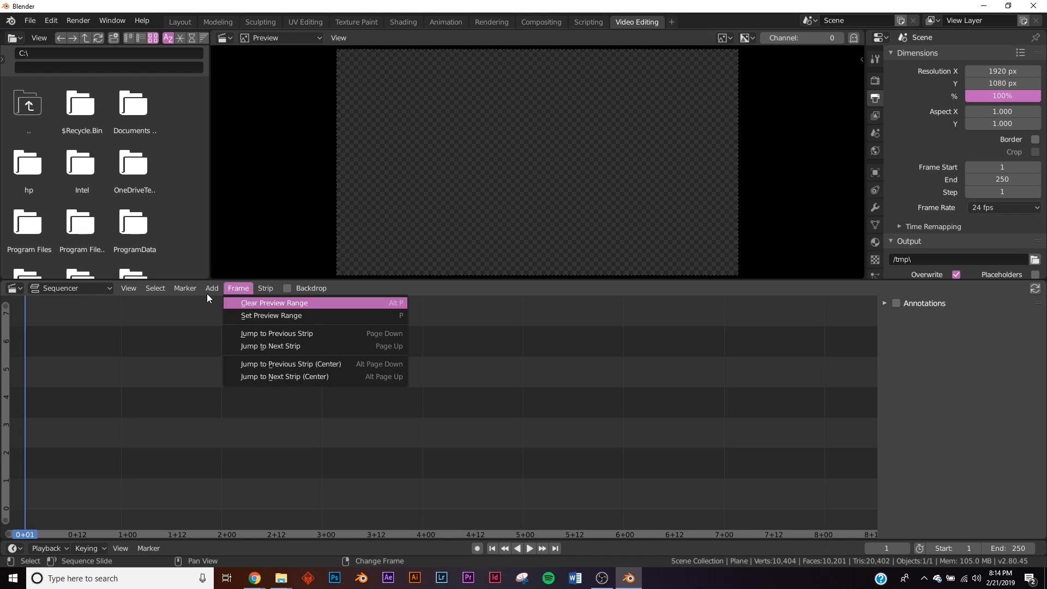
click(212, 288)
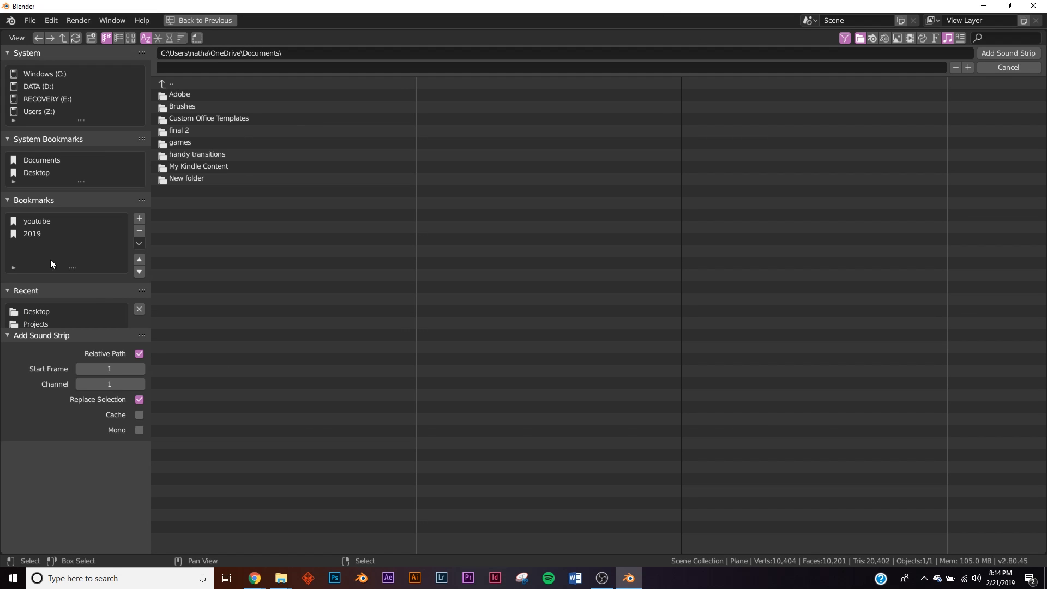
mouse_move(32, 234)
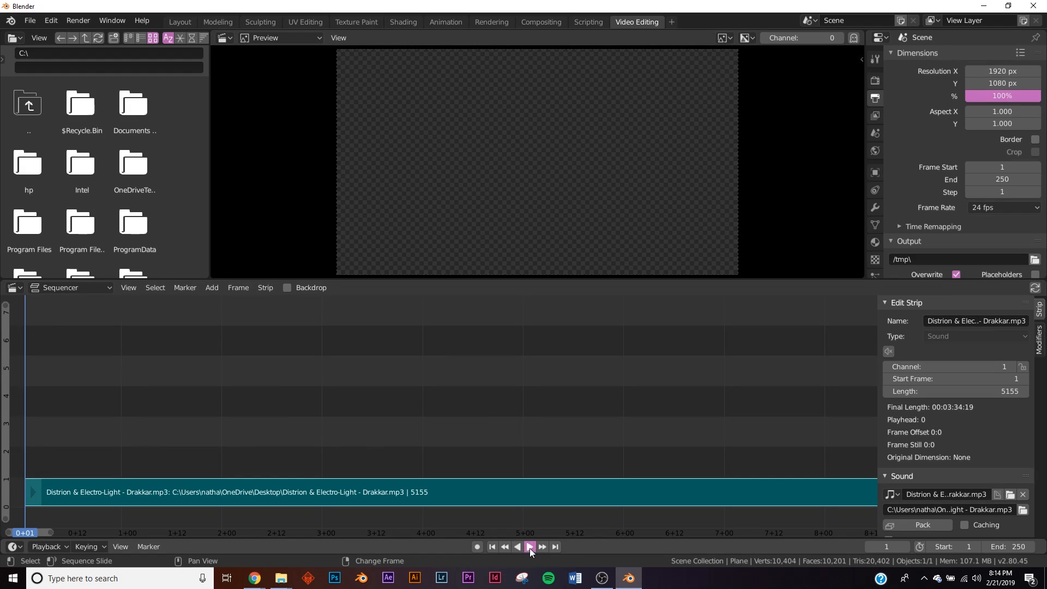
Preview the song playback, then return to the Layout workspace.
click(528, 546)
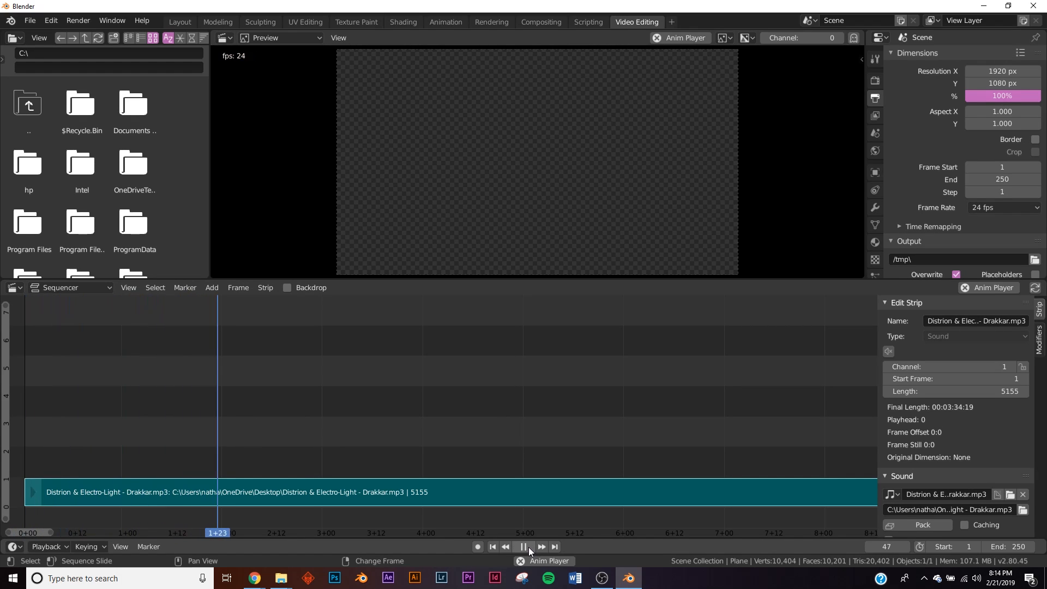
click(529, 547)
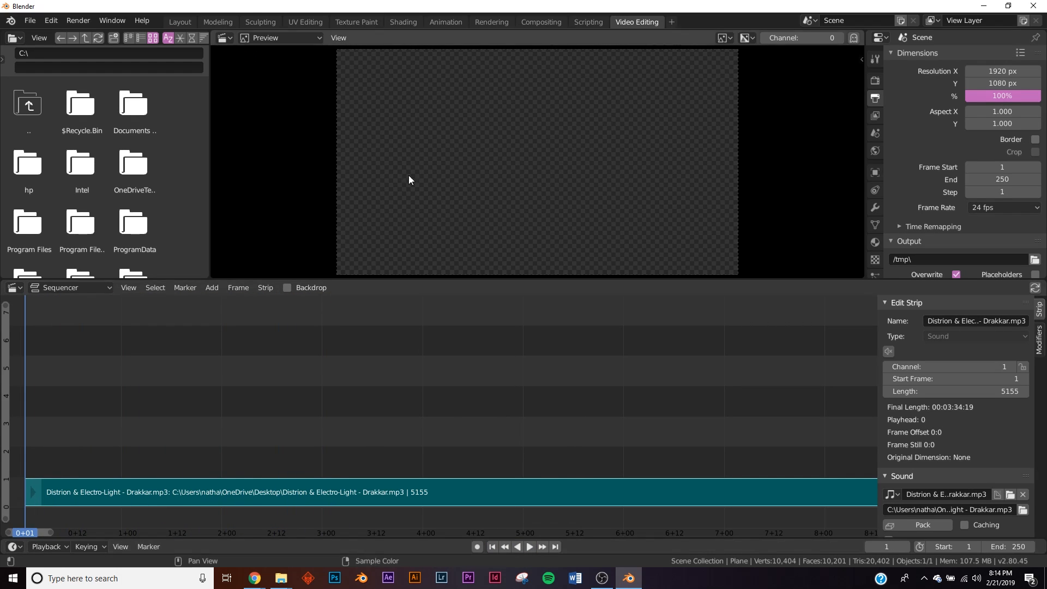
click(179, 21)
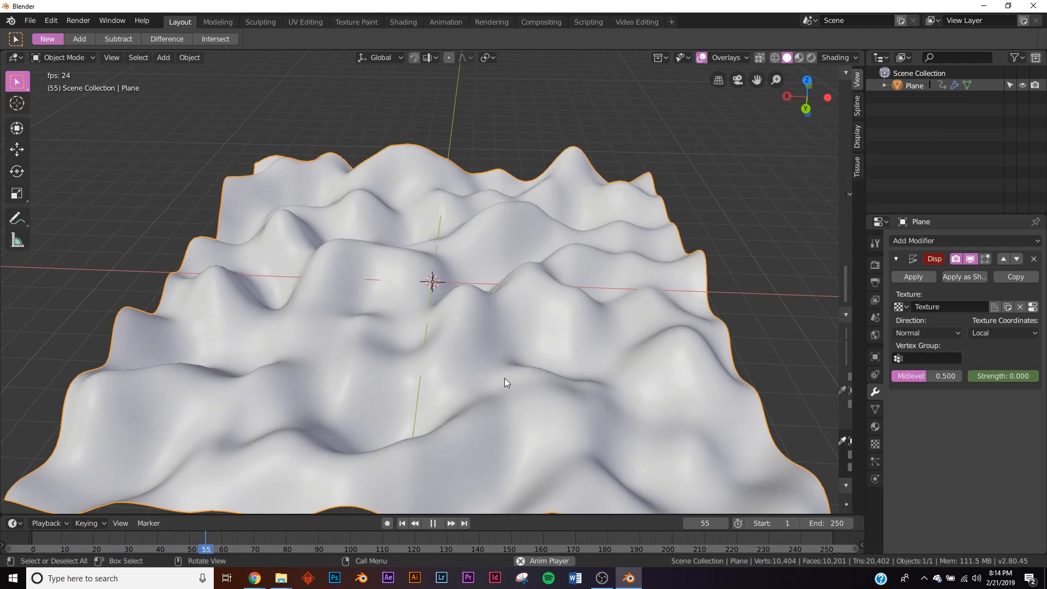
click(432, 523)
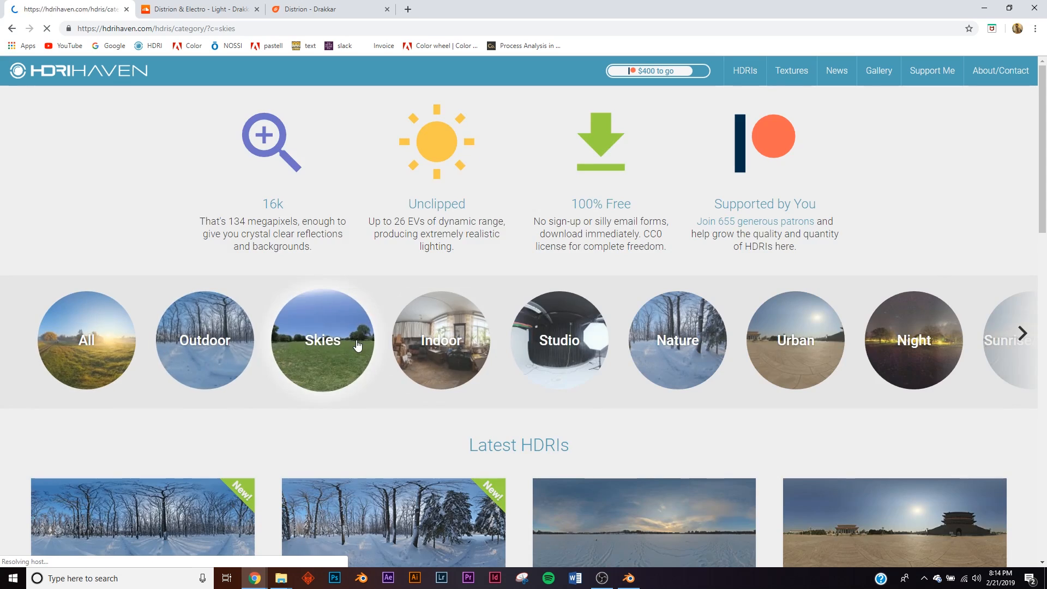
Find Noon Grass in HDRI Haven's Skies category and download it.
click(322, 339)
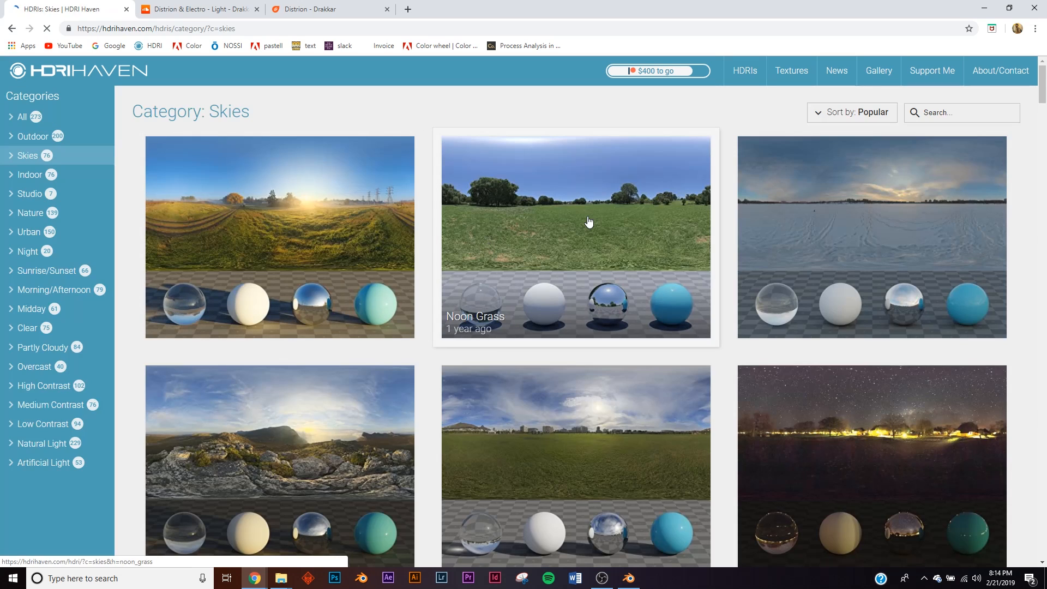
click(575, 221)
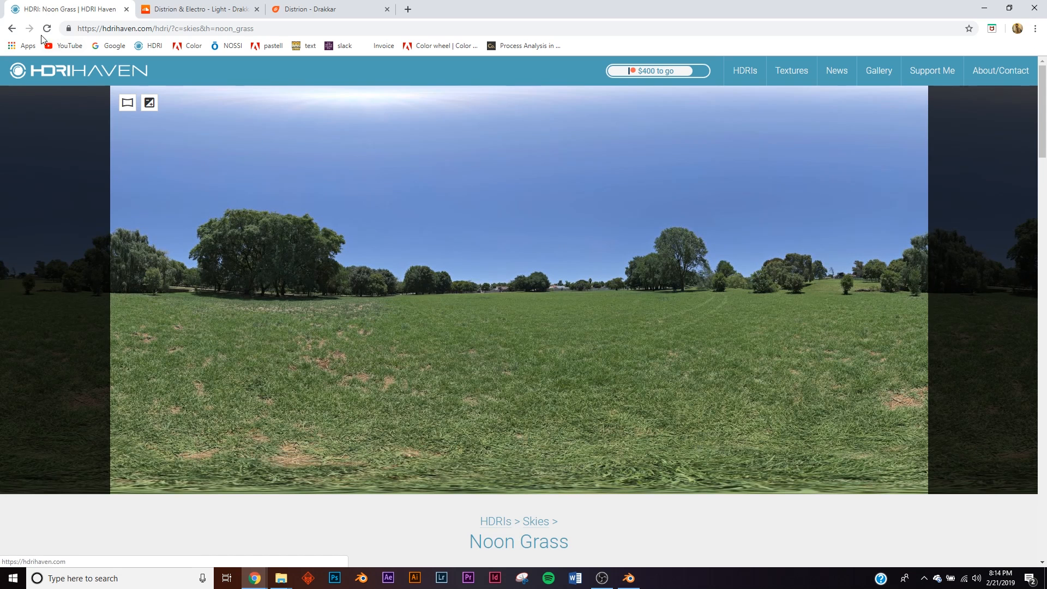
scroll(down, 3)
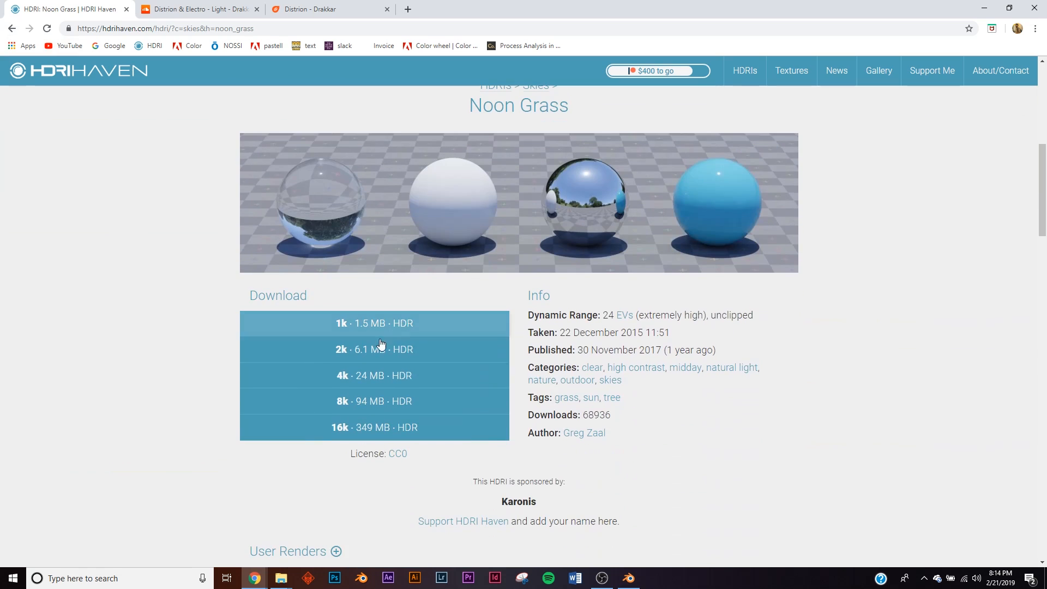
click(626, 578)
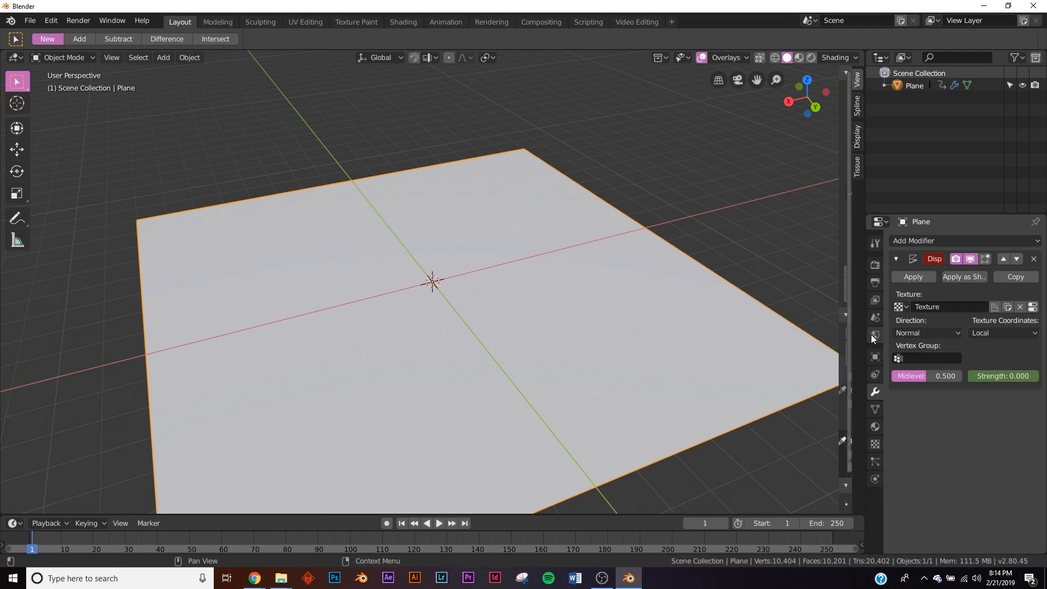
Set the world Color to an Environment Texture using the noon_grass HDR file.
click(874, 334)
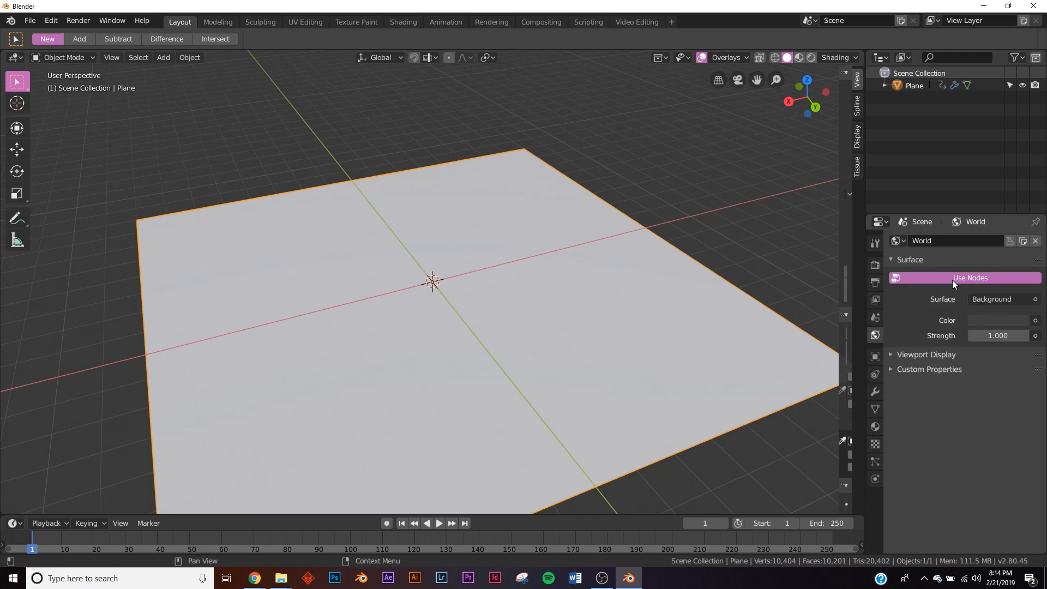
mouse_move(1034, 322)
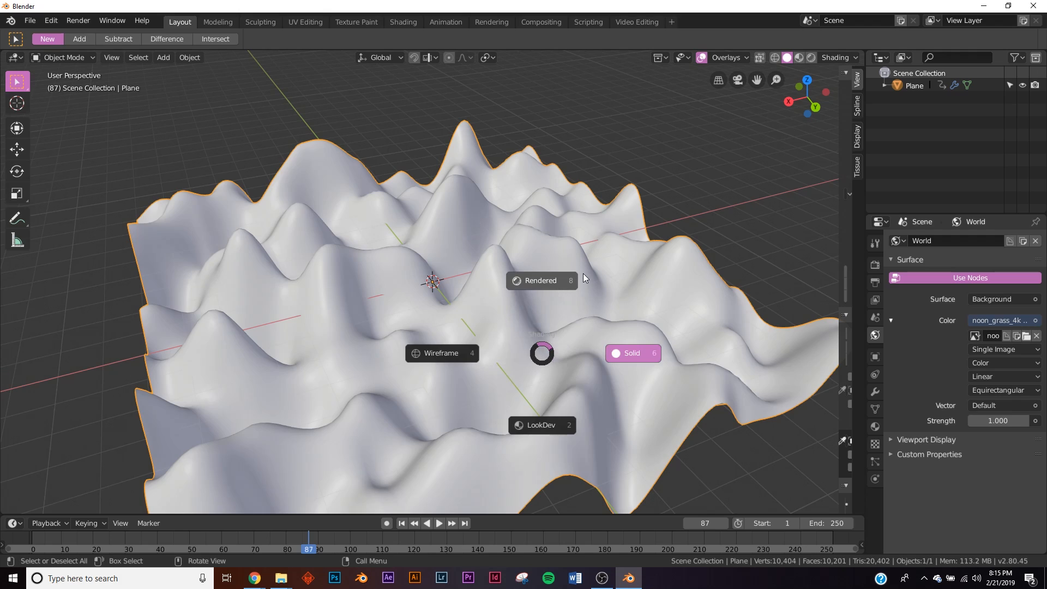
click(540, 425)
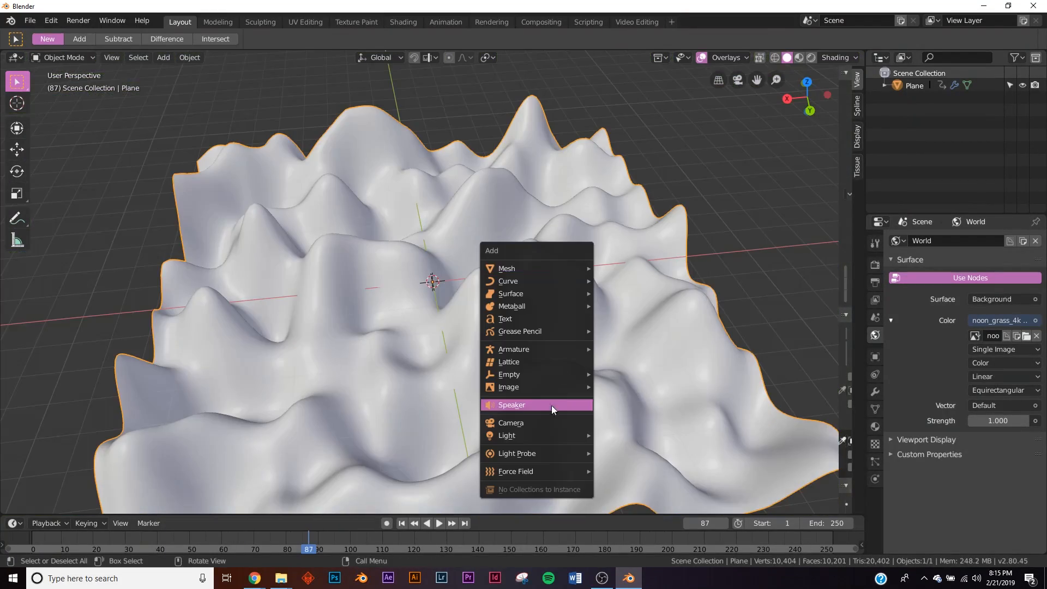
Add a camera and set its projection type to Orthographic.
click(511, 421)
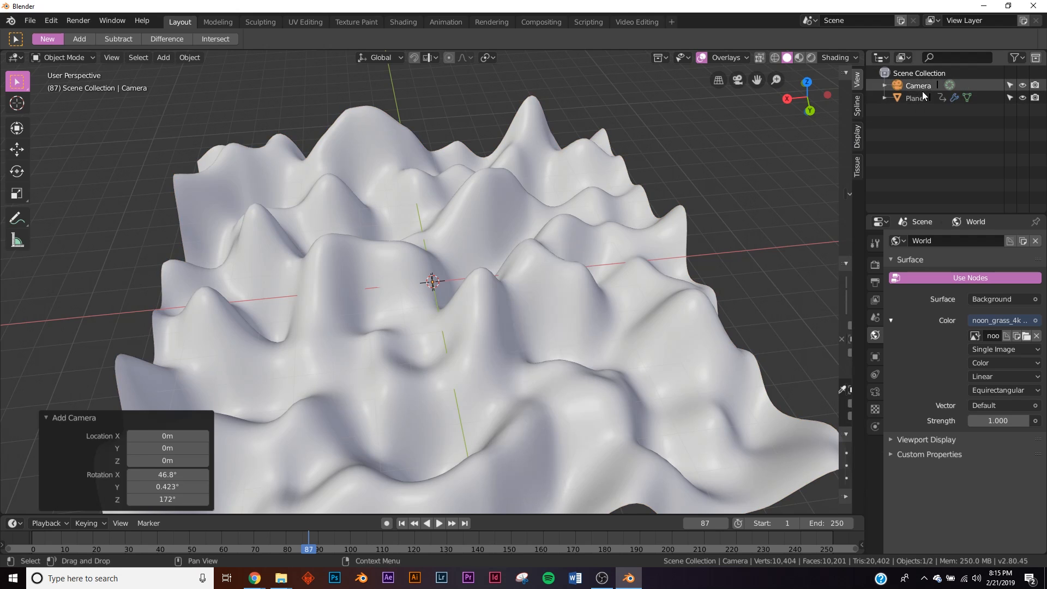
click(917, 85)
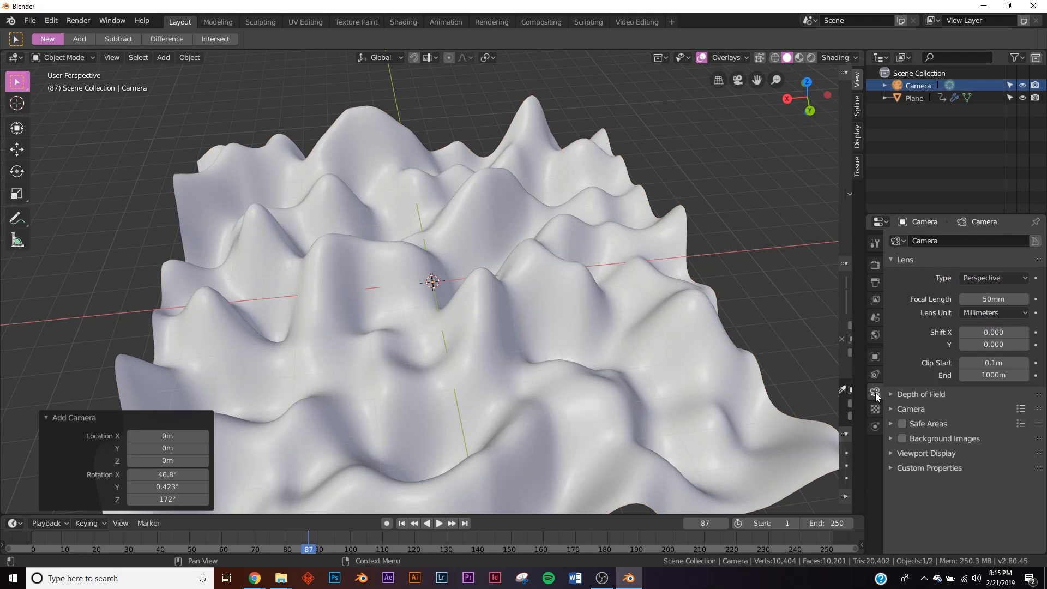
click(993, 278)
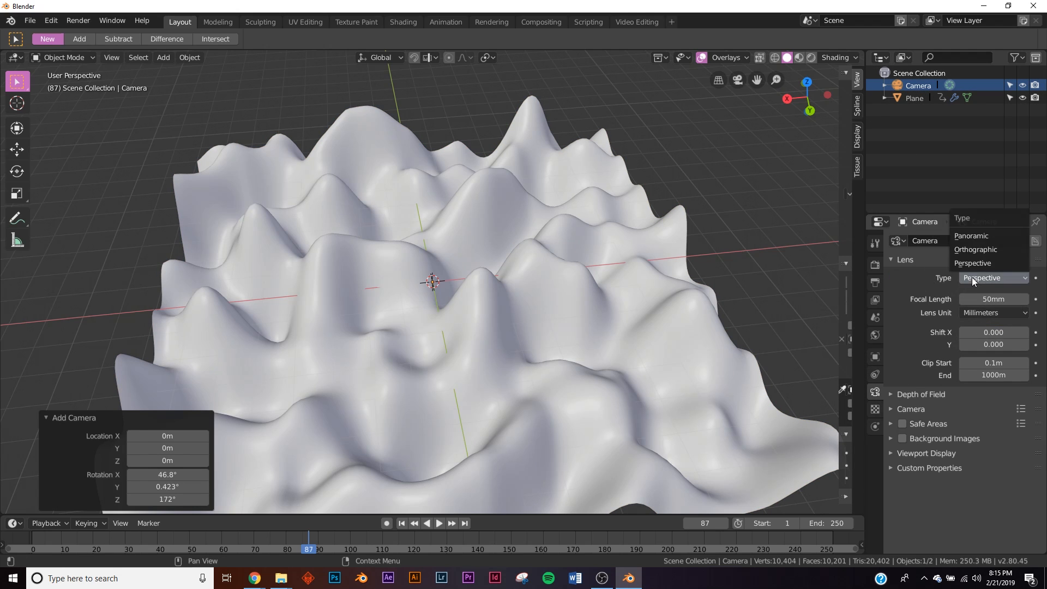
click(976, 249)
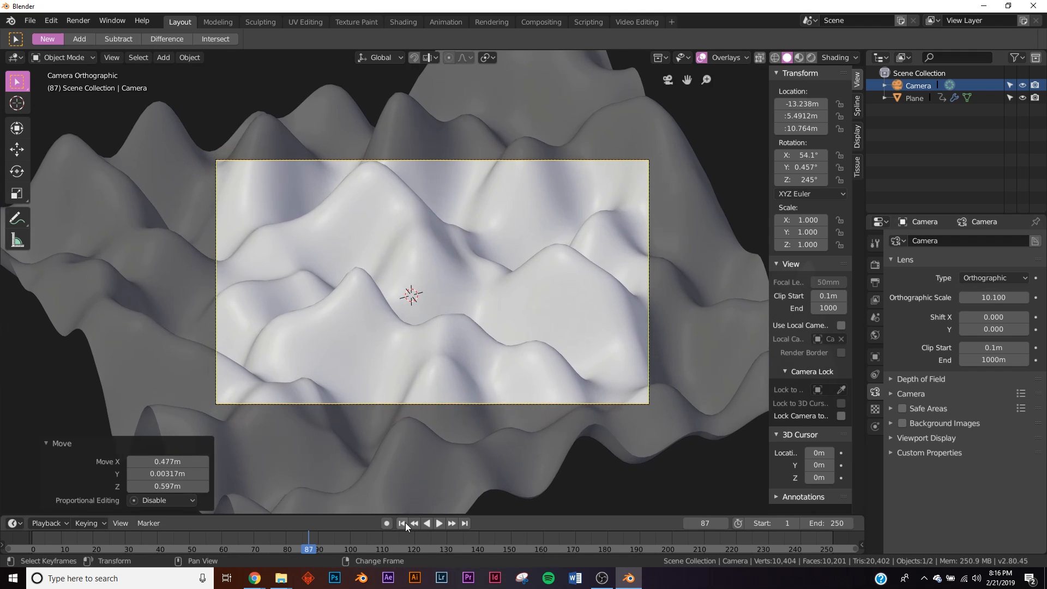
Play back the terrain animation to check the camera framing.
click(438, 523)
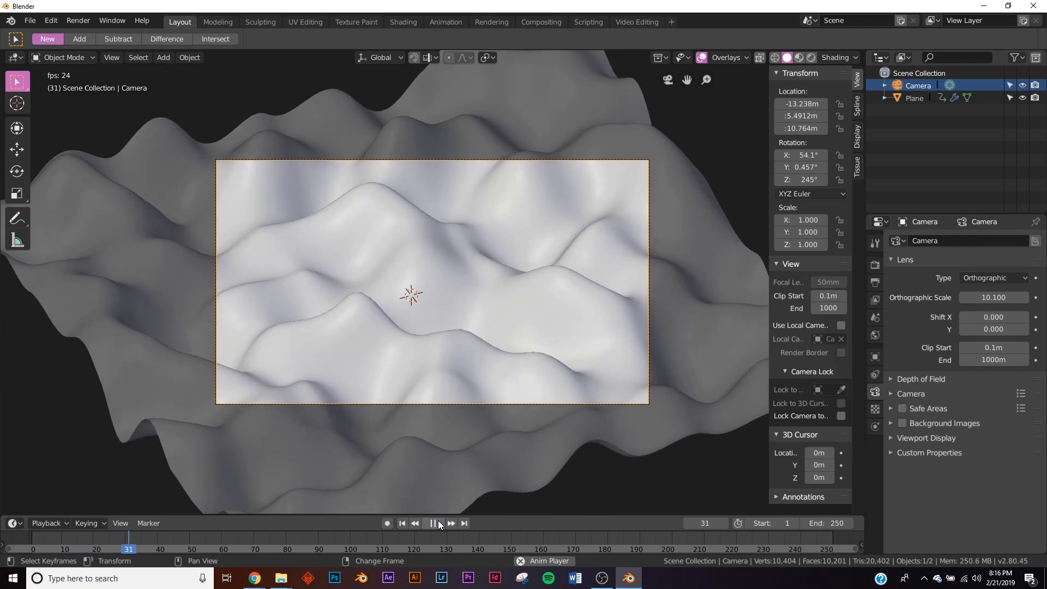
click(432, 523)
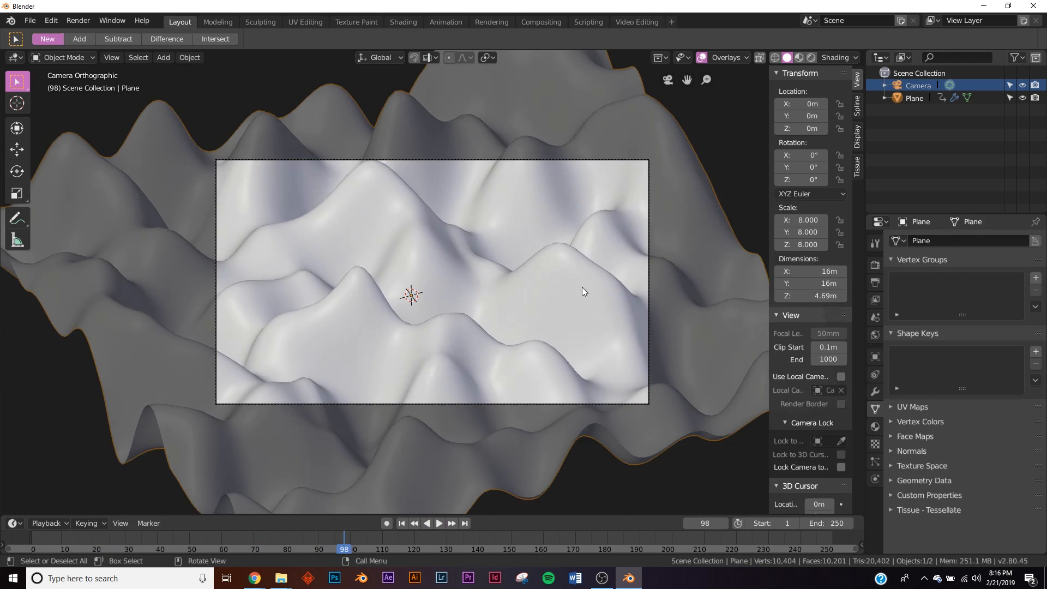
click(163, 57)
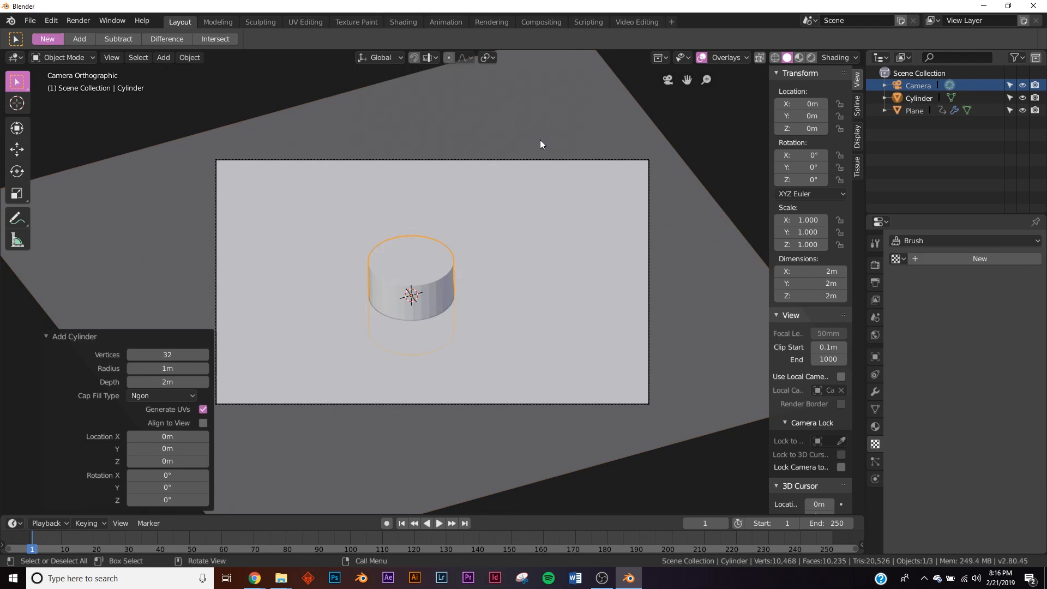
mouse_move(94, 497)
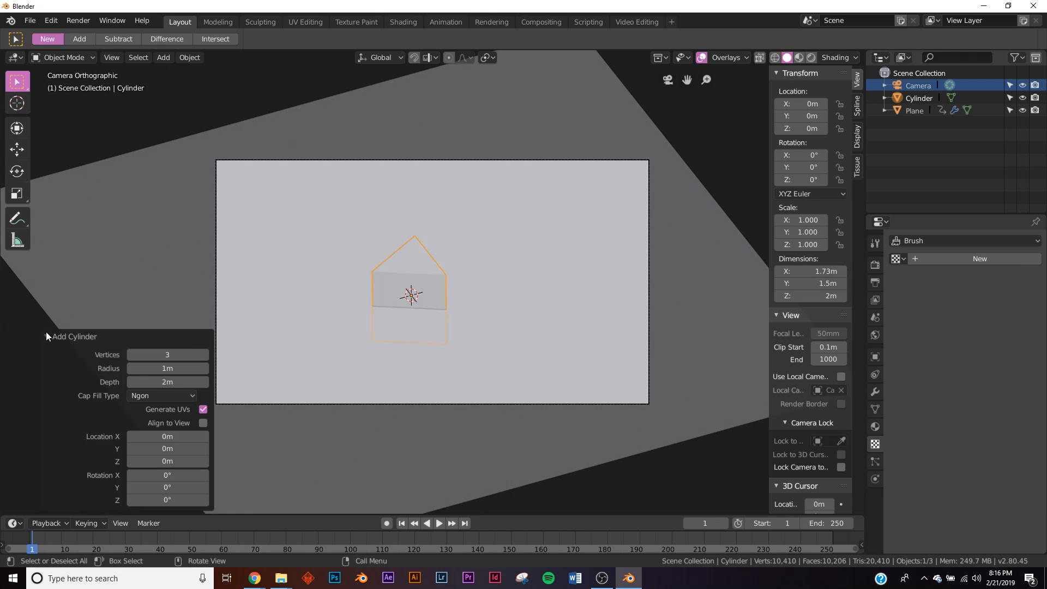
Add a three-vertex cylinder to serve as the flattened, tilted play-button triangle.
click(16, 127)
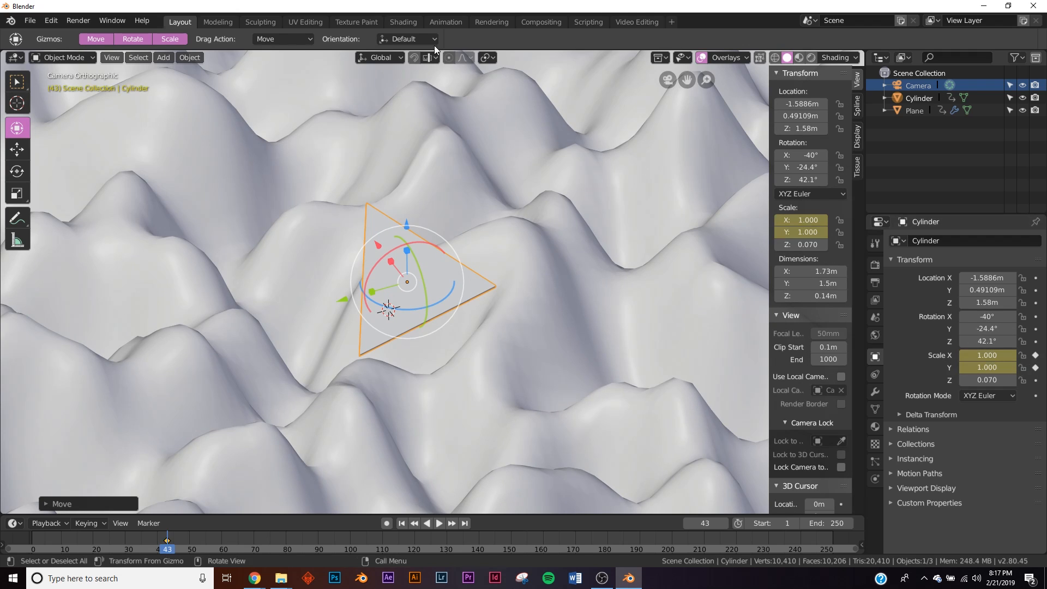
Bake the Drakkar mp3 onto the triangle's scale curves and play back to check the pulse.
click(445, 22)
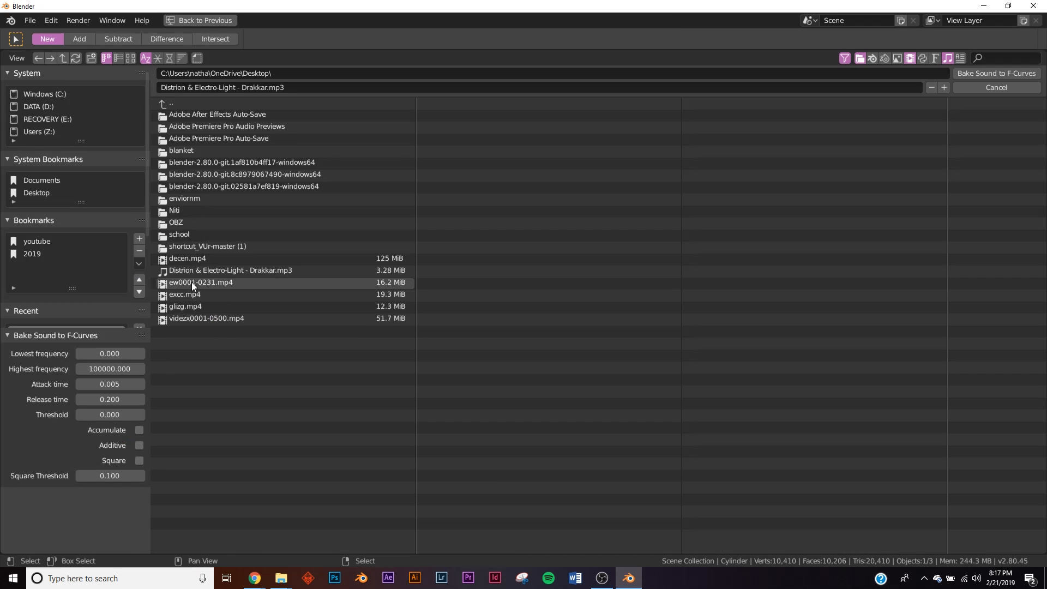
click(996, 73)
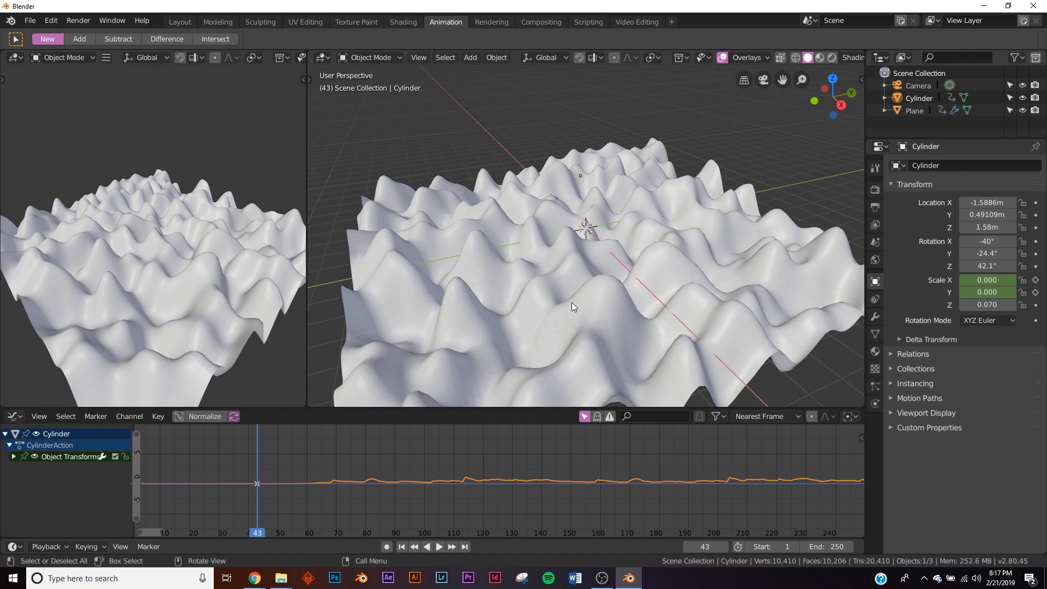
click(438, 546)
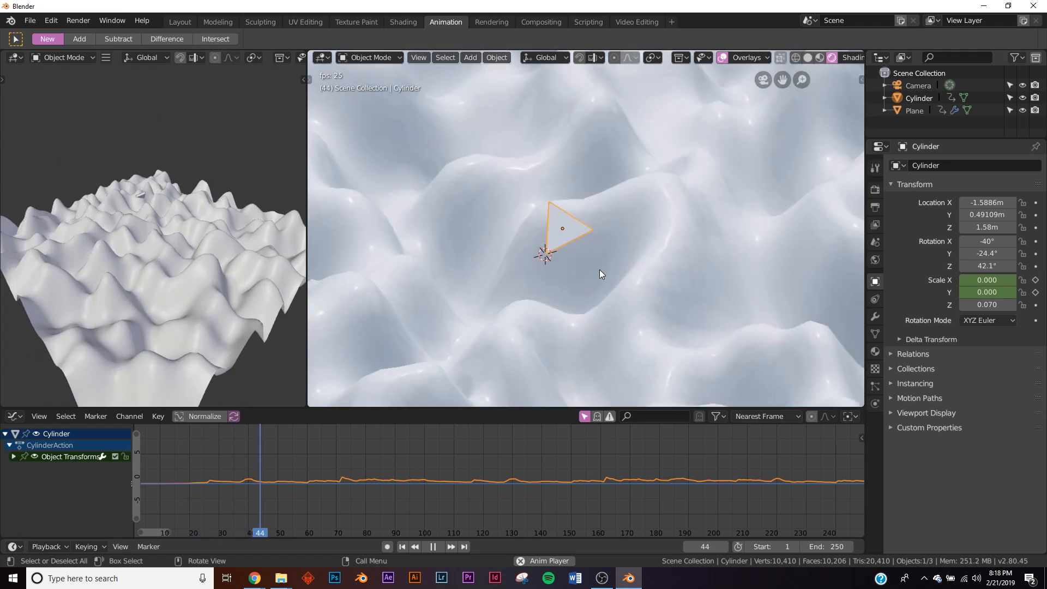
click(432, 546)
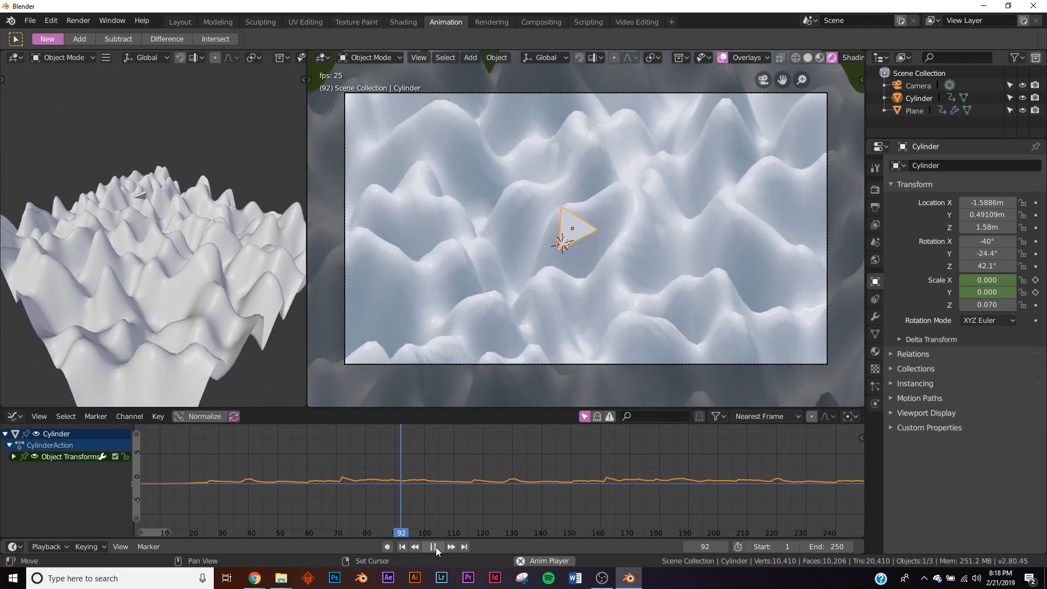
click(437, 547)
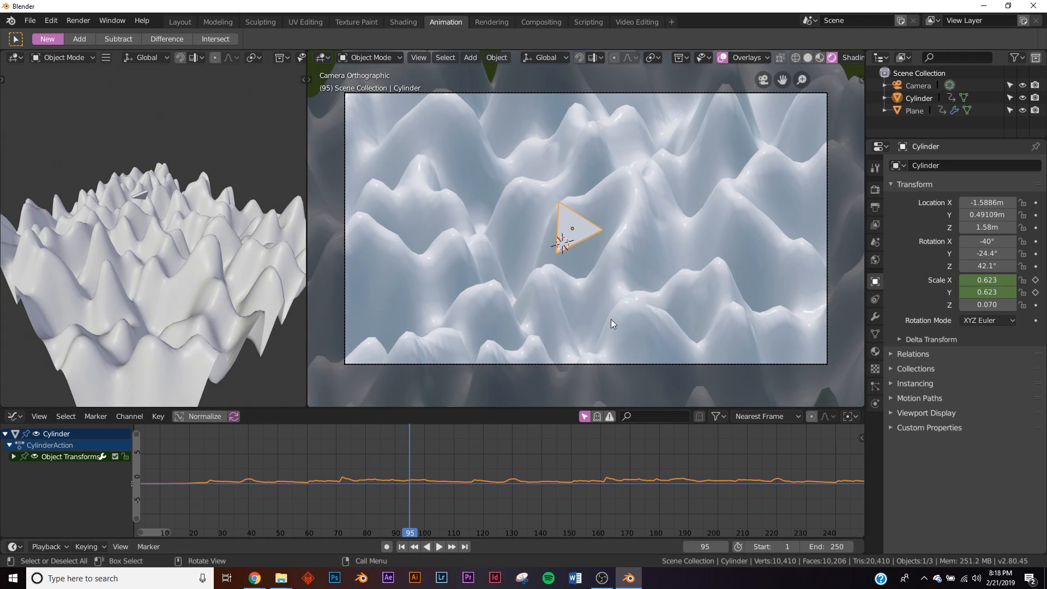
mouse_move(216, 57)
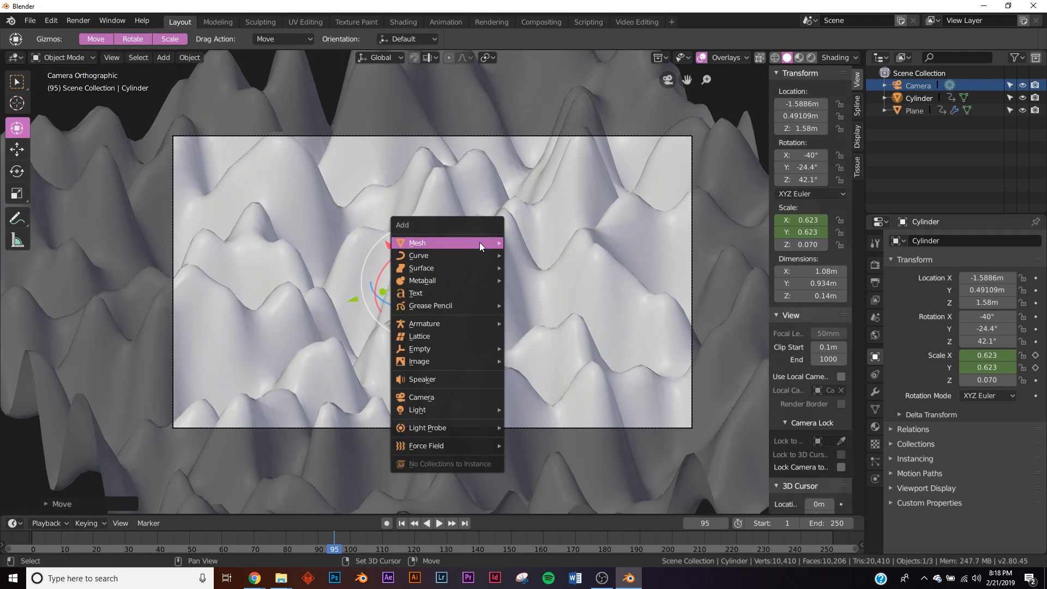
mouse_move(420, 348)
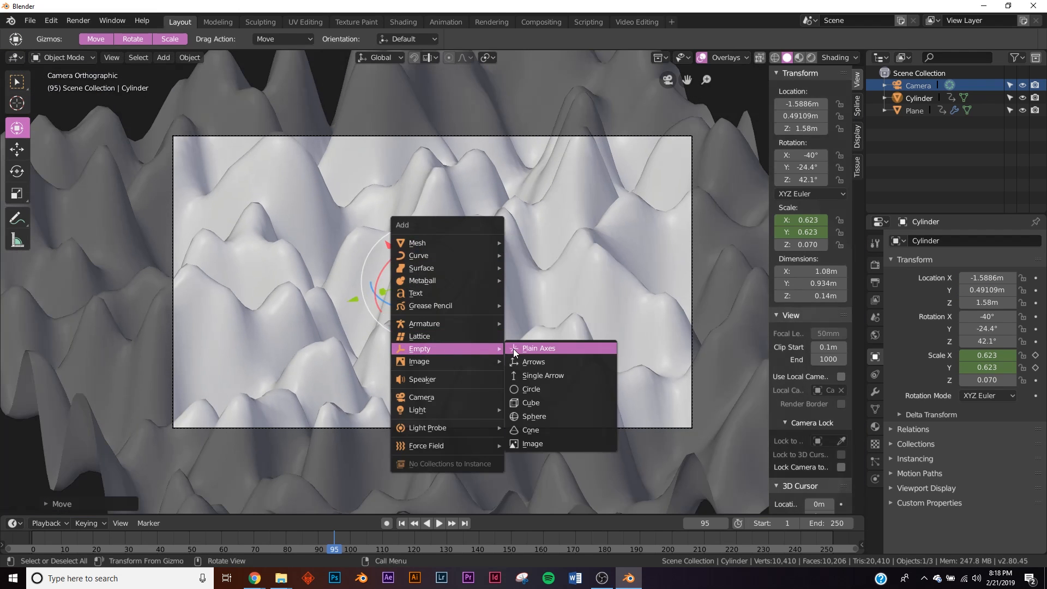
Add a Plain Axes empty, scale it to about 2.6 and lower it slightly.
click(538, 347)
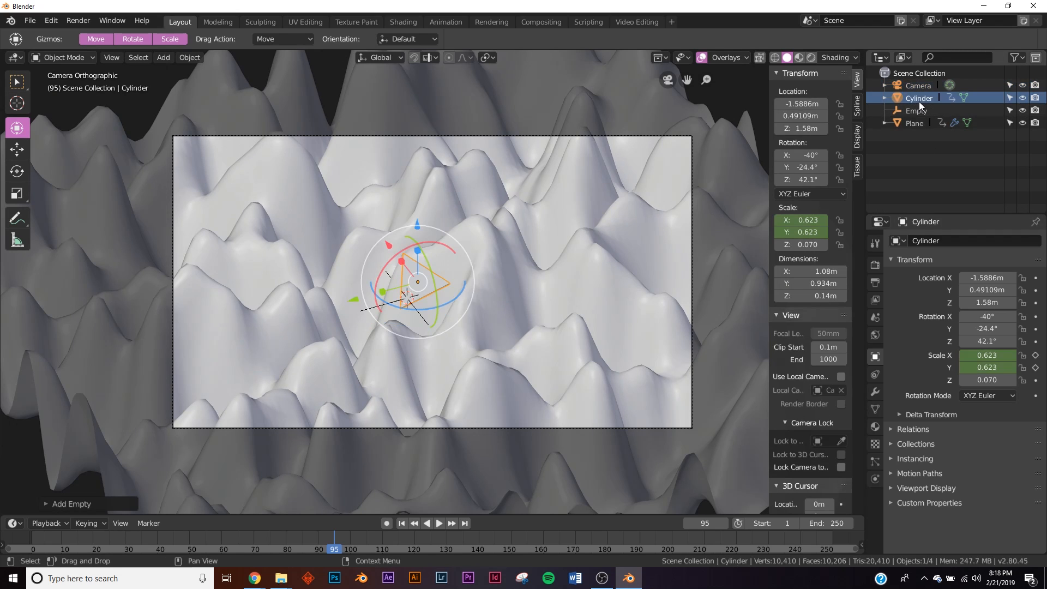
click(917, 111)
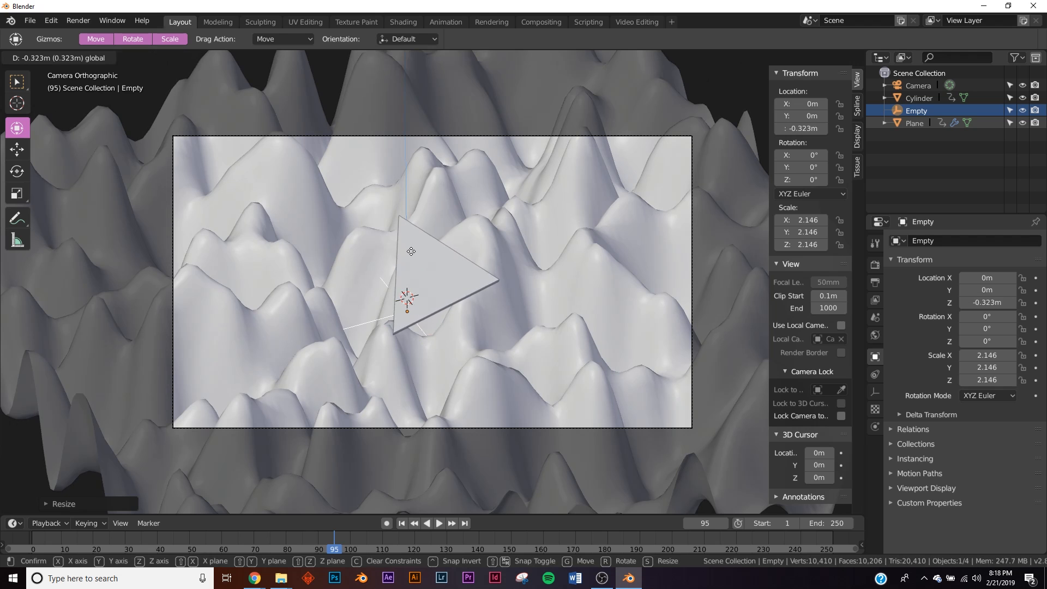
click(439, 523)
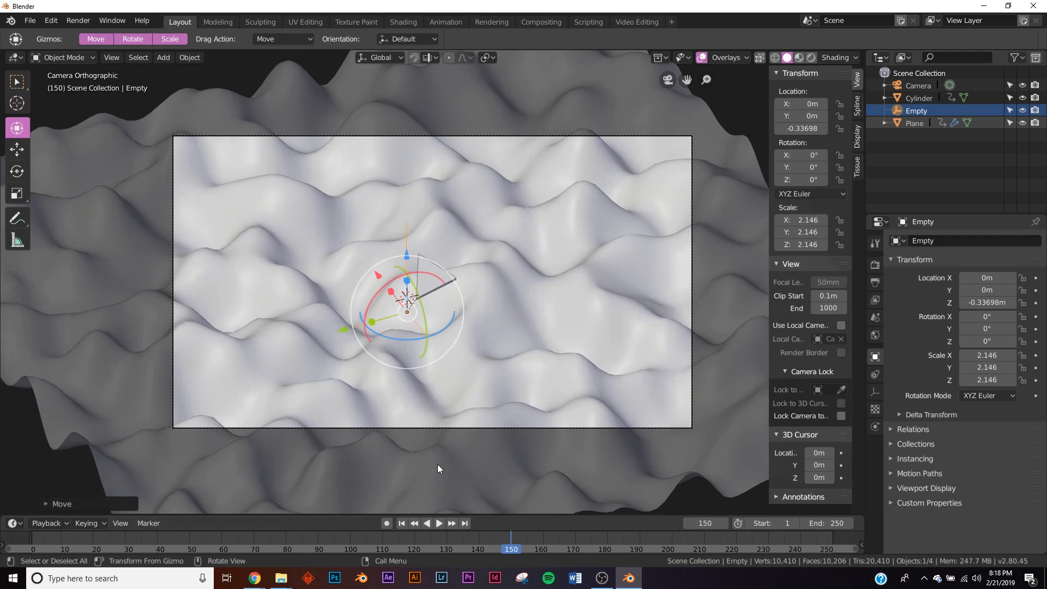
Replay the animation from the start to check the scene.
key(s)
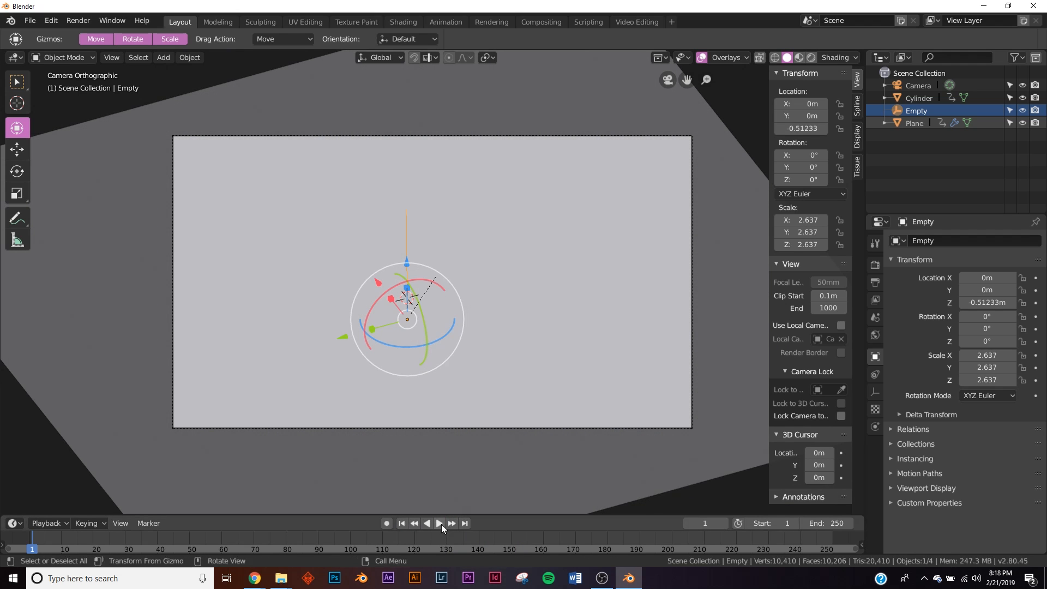
click(438, 522)
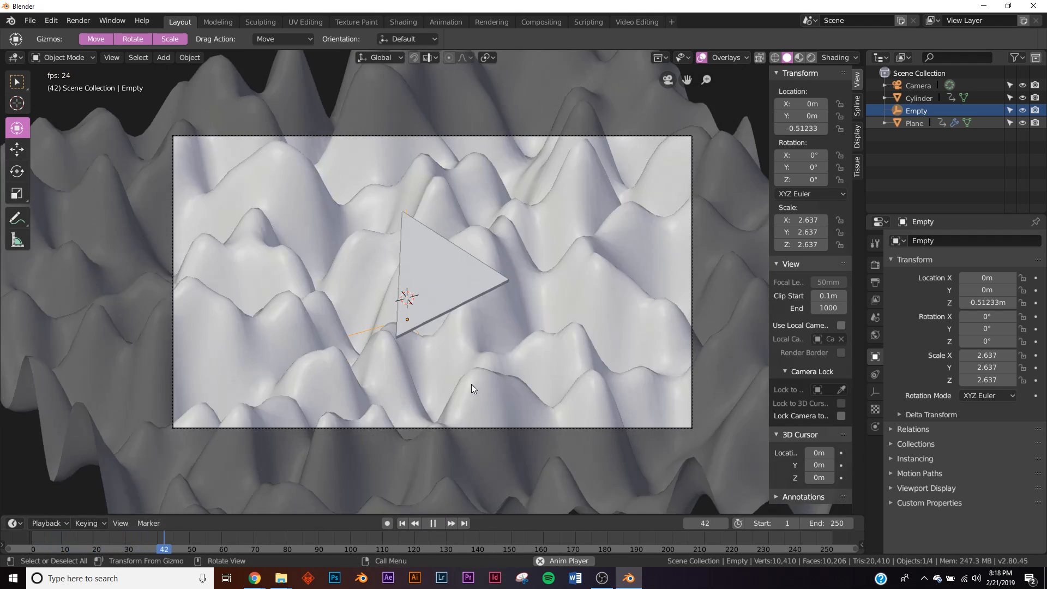
click(432, 528)
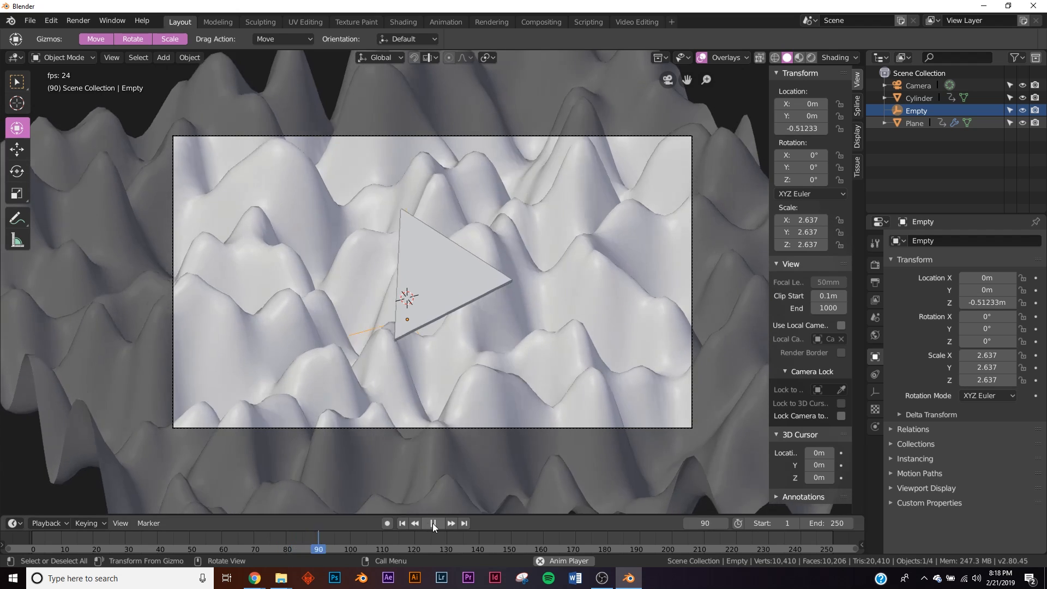
click(432, 523)
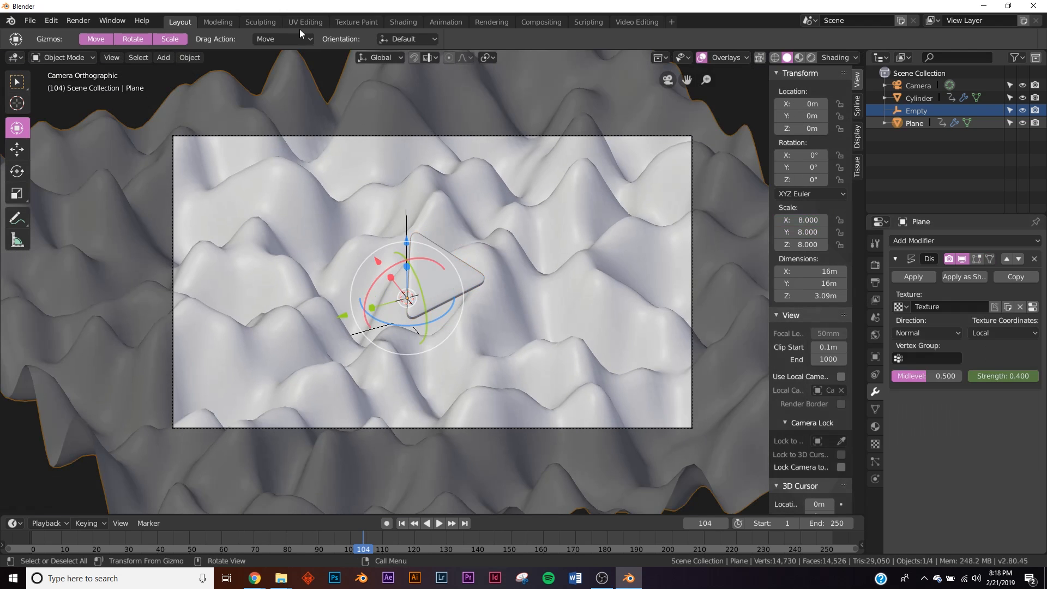
Bring up the Shading workspace with the terrain, triangle and node editor.
click(402, 22)
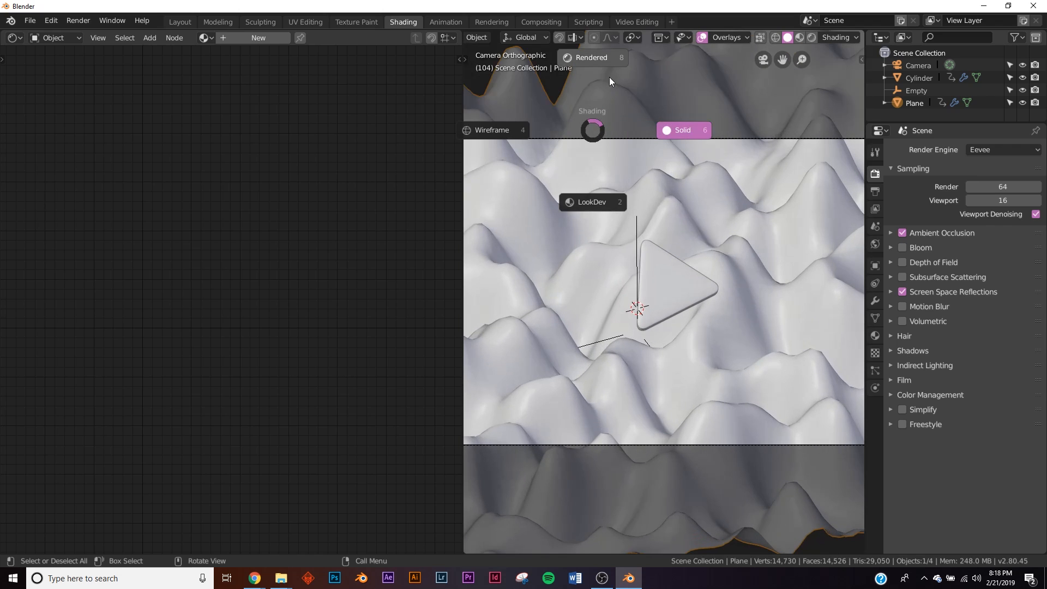
Give the terrain a blue-to-pink gradient texture and the triangle a yellow base colour.
click(589, 58)
text(g)
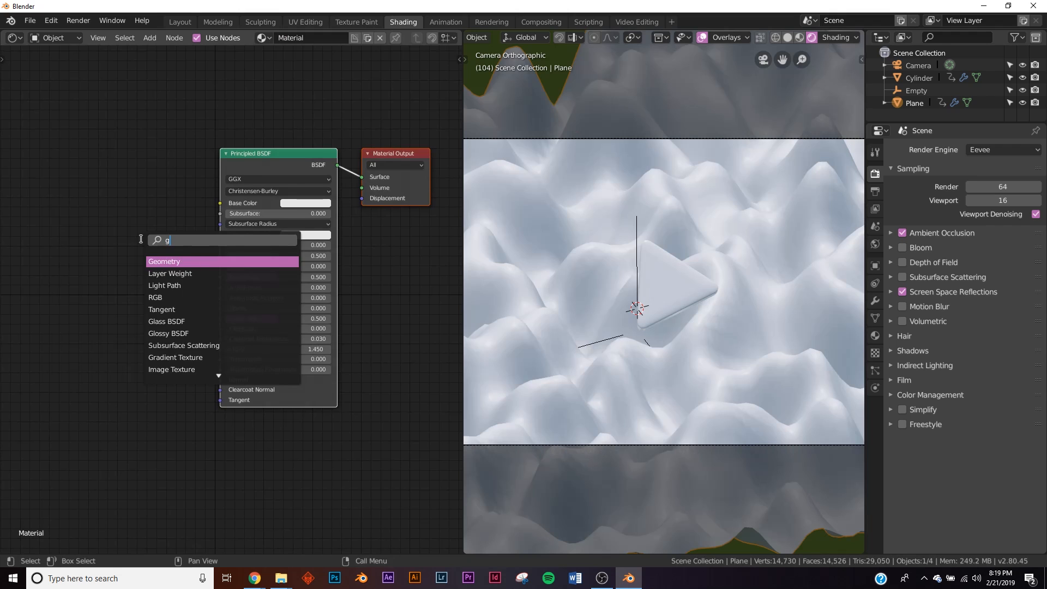
click(175, 357)
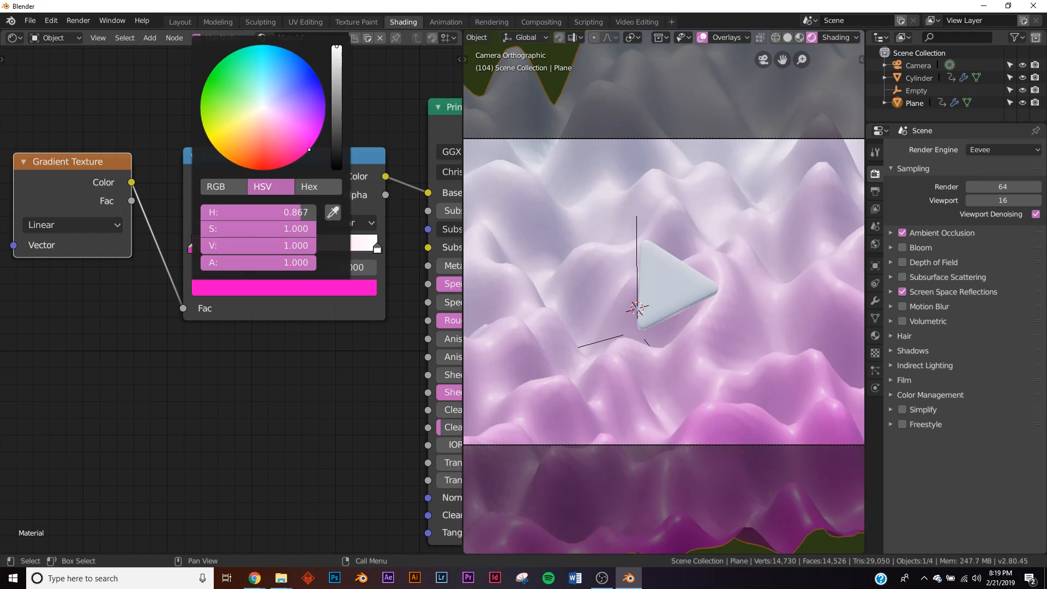
click(278, 48)
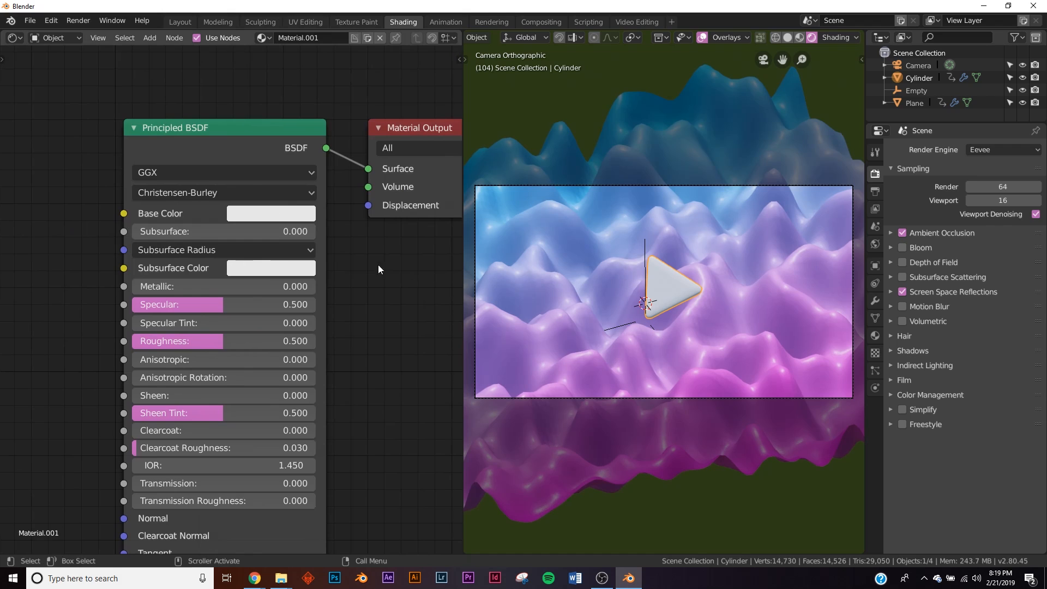
click(269, 213)
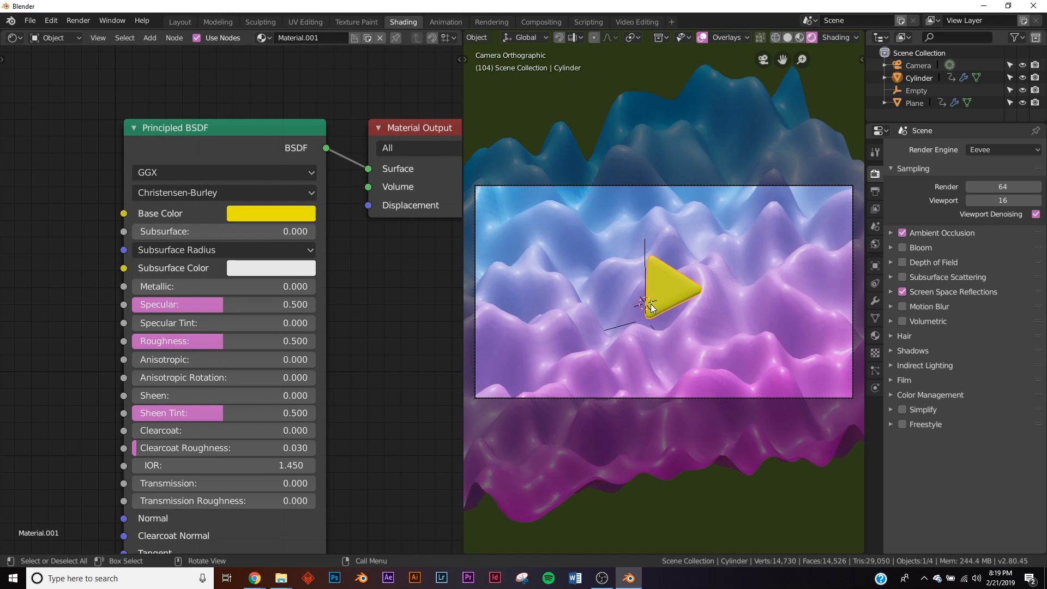
click(179, 21)
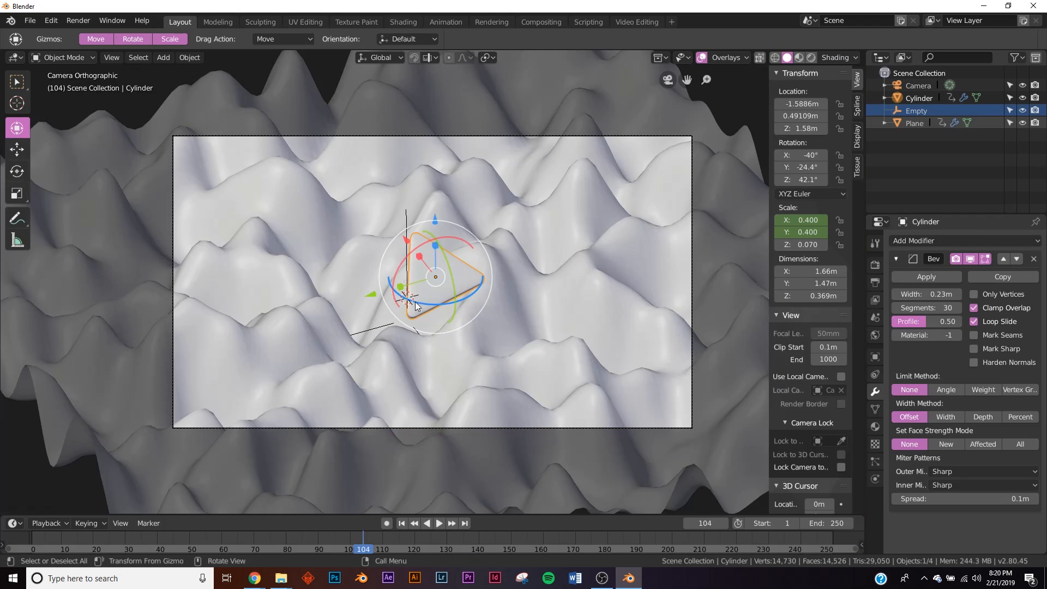
Preview the lit terrain in Rendered view at a later frame and show Output Properties.
click(811, 57)
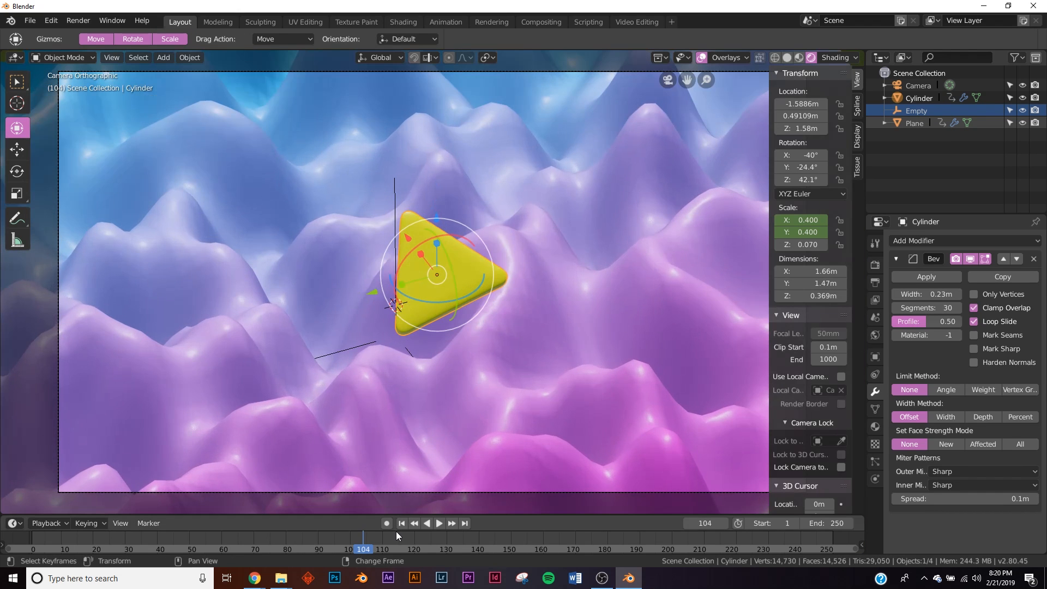
click(438, 523)
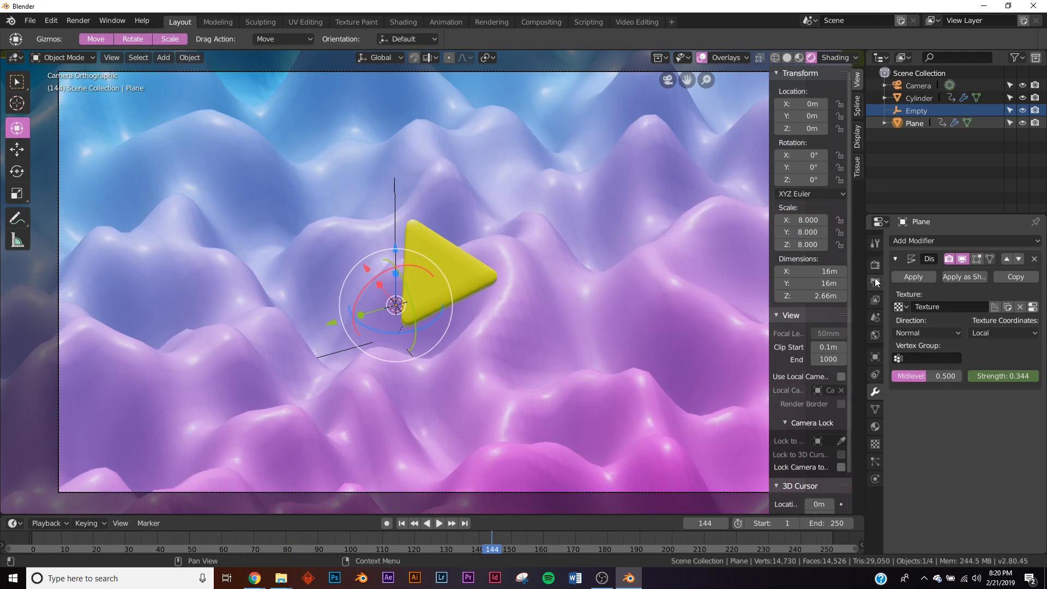
click(875, 282)
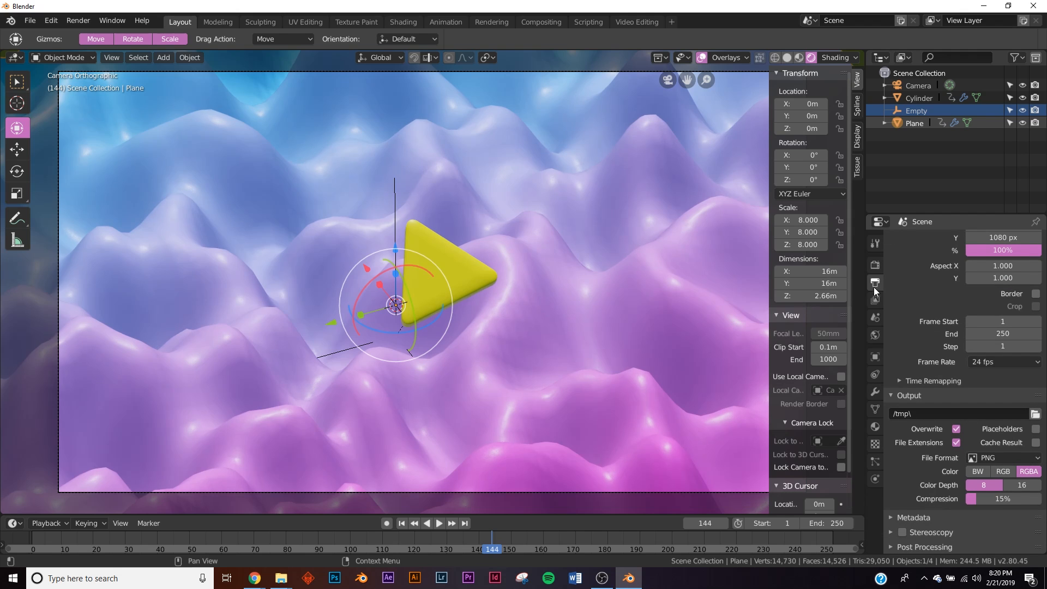
Set the render output to FFmpeg video in an MPEG-4 container.
click(1001, 458)
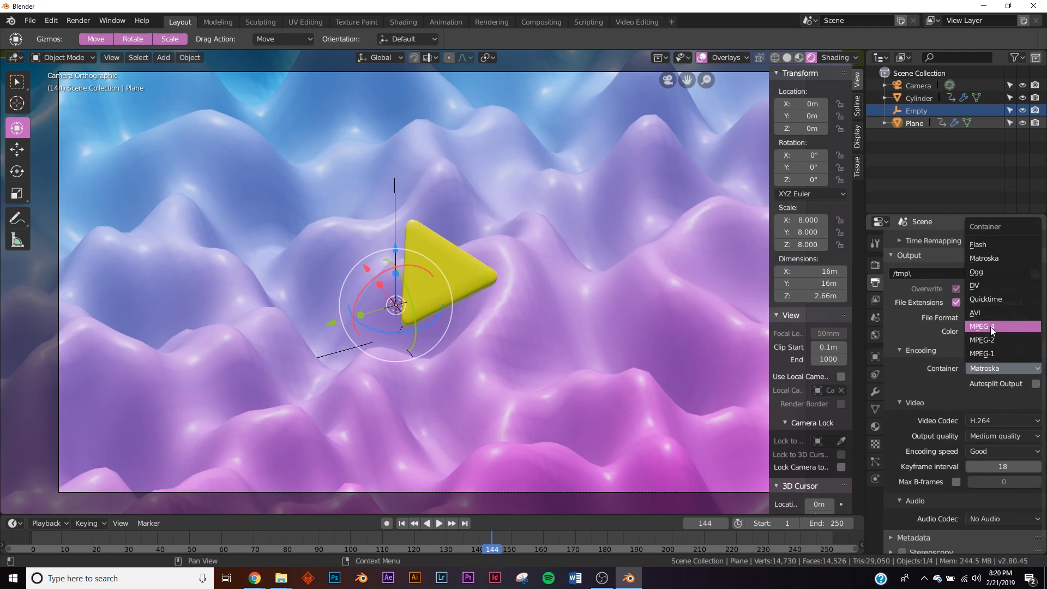
click(991, 327)
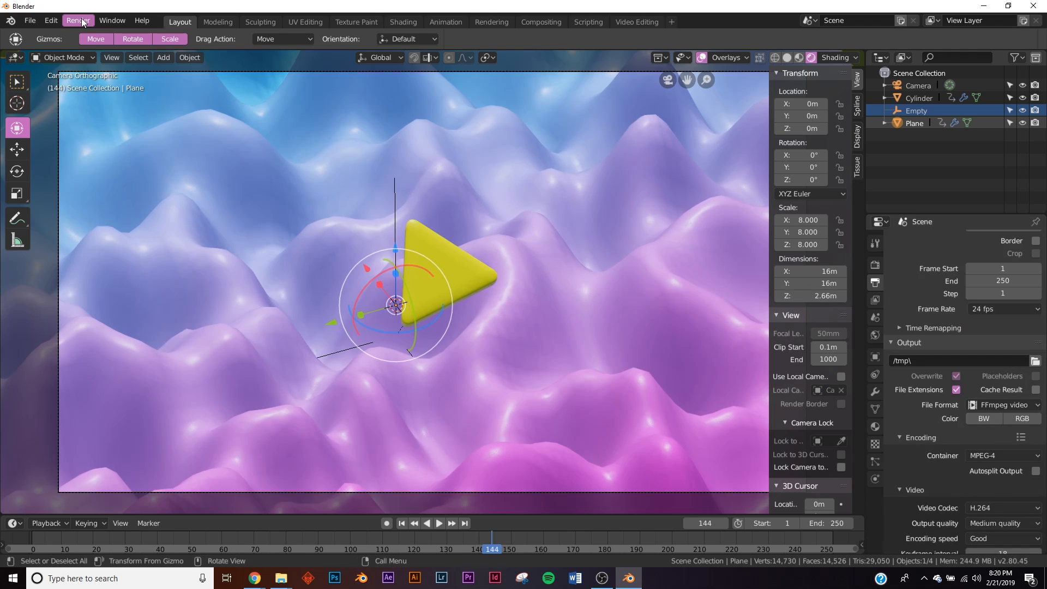
click(78, 20)
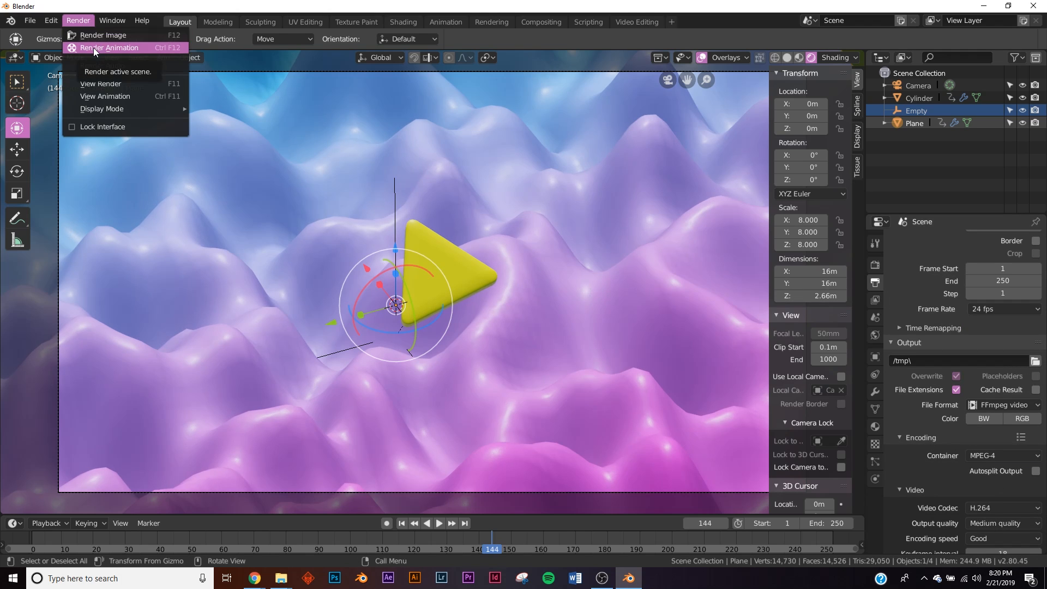